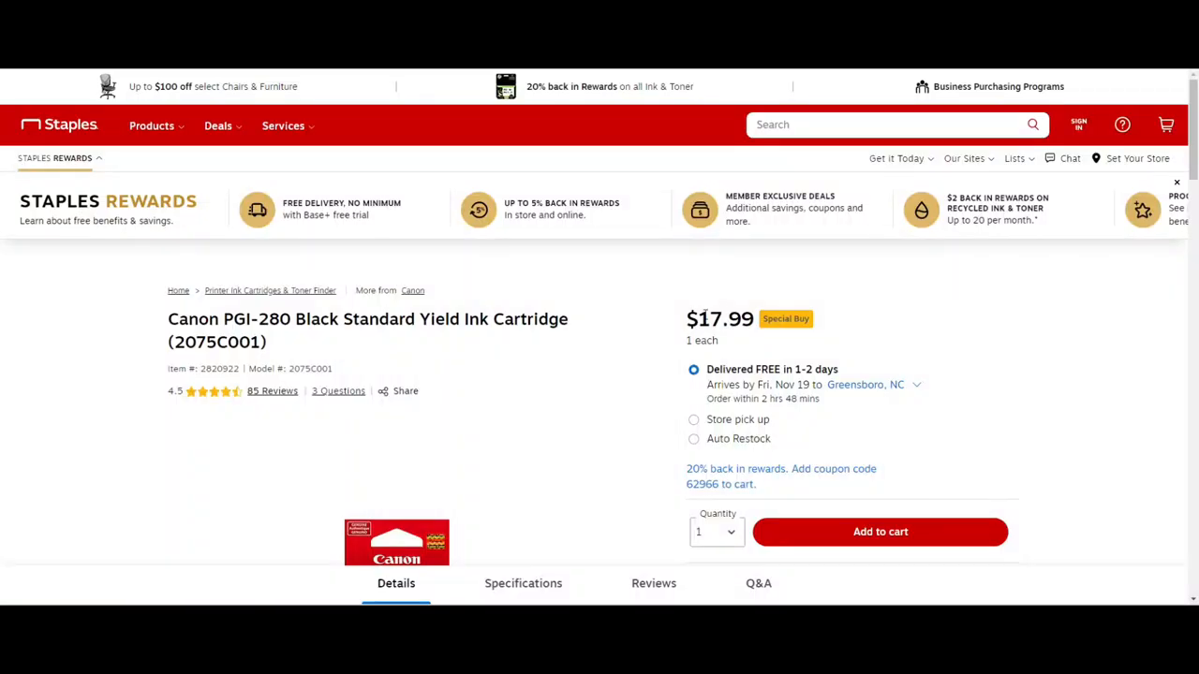
Find the PGI-280 black cartridge's $17.99 price and 11.2 ml ink volume on Staples.
double_click(719, 319)
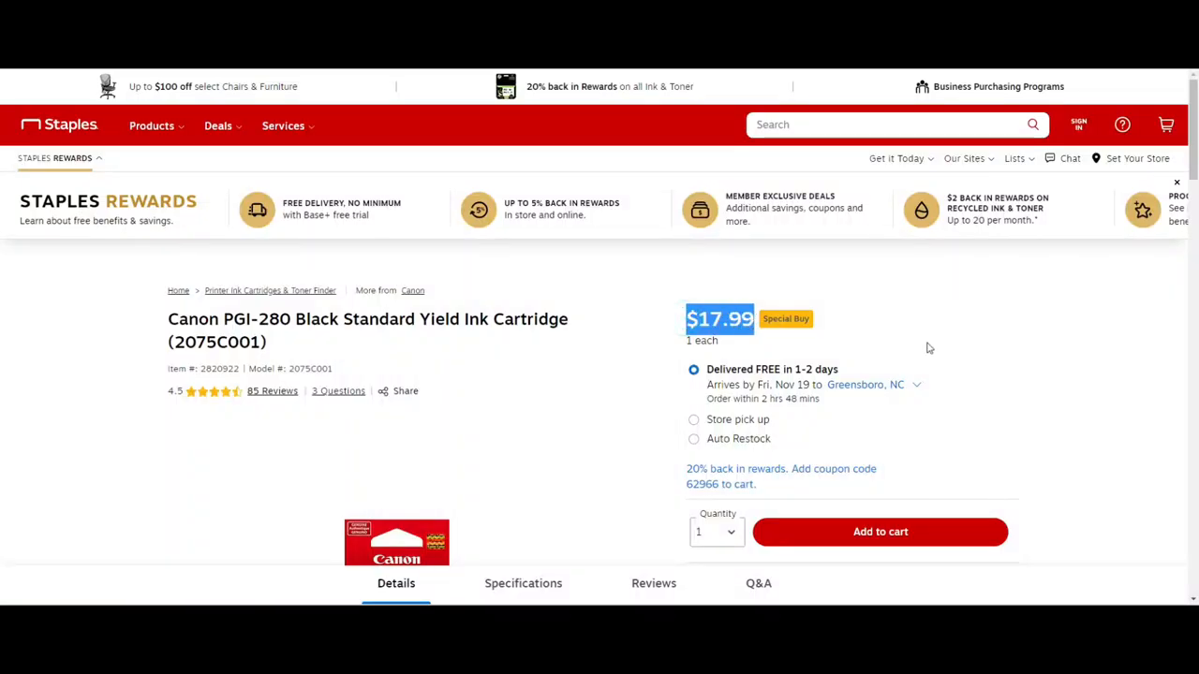
scroll("down", 3)
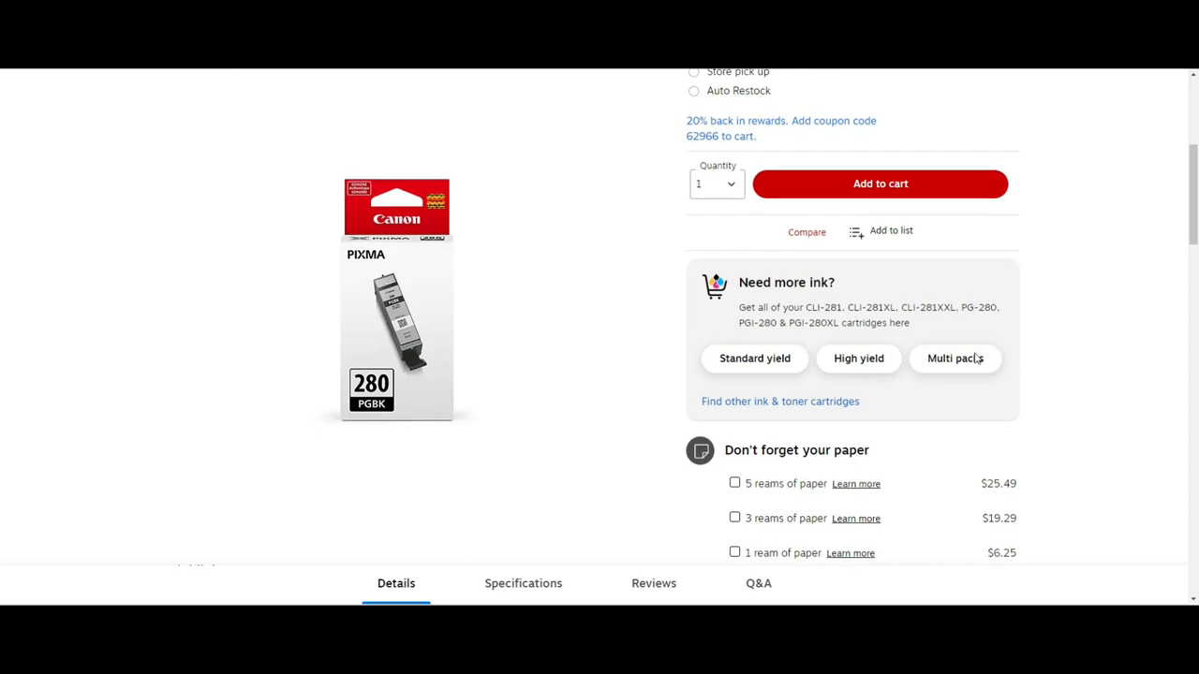
scroll("down", 3)
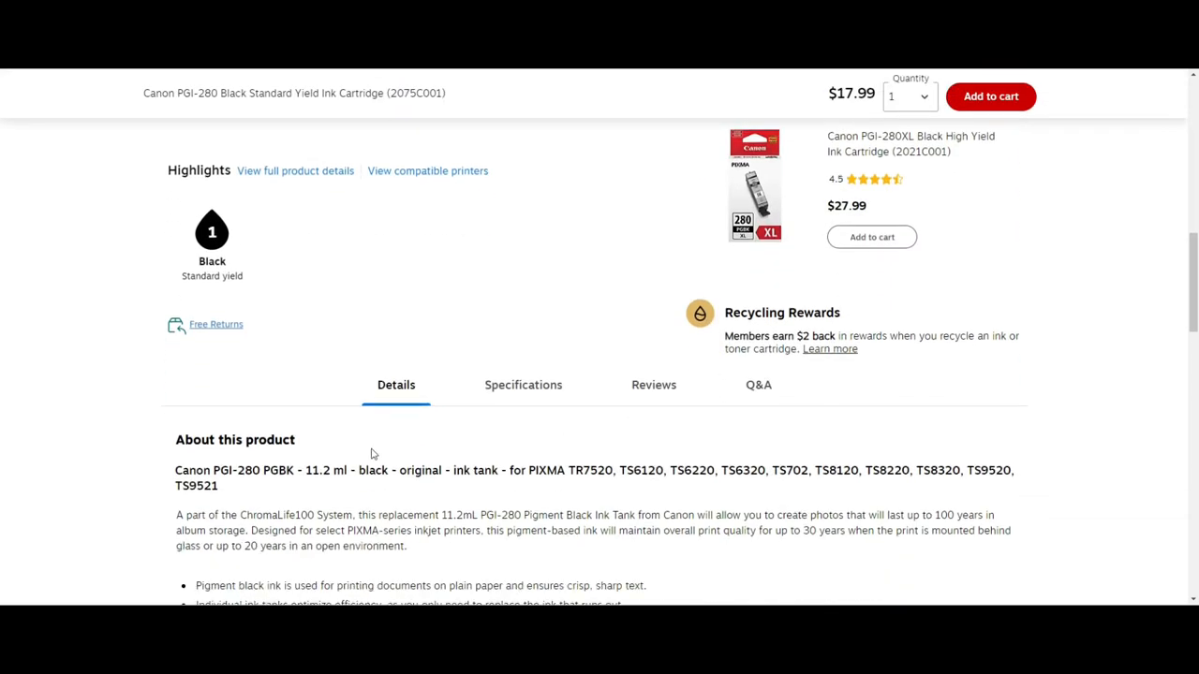
double_click(324, 470)
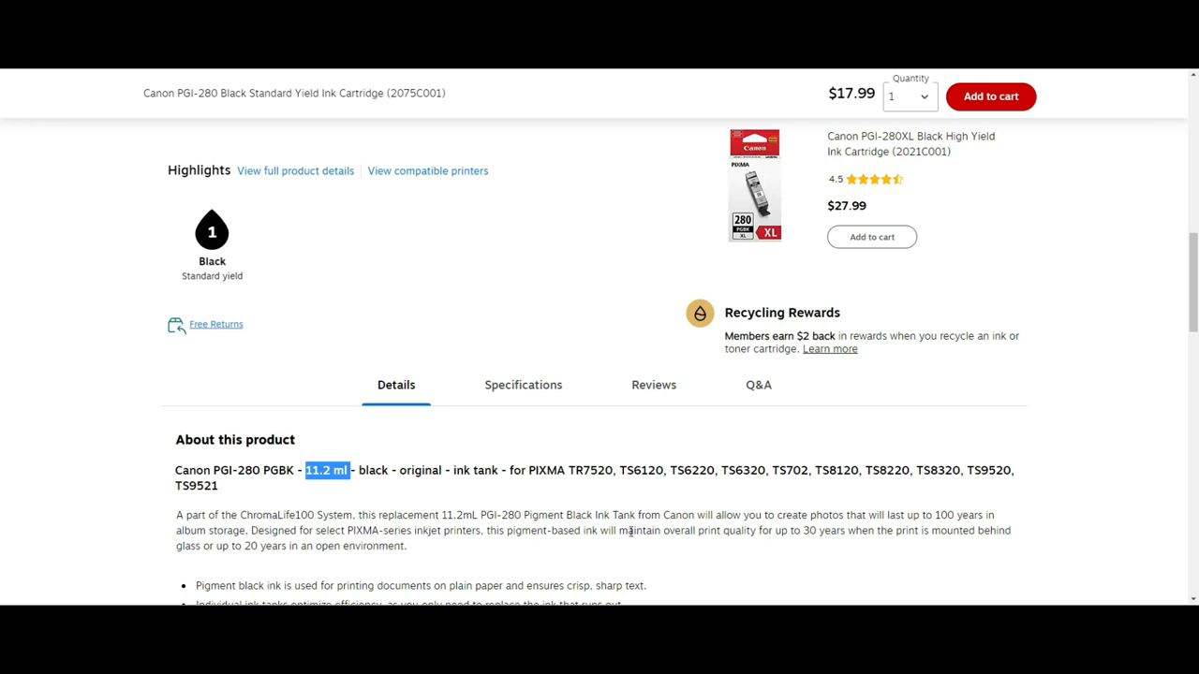
scroll("down", 3)
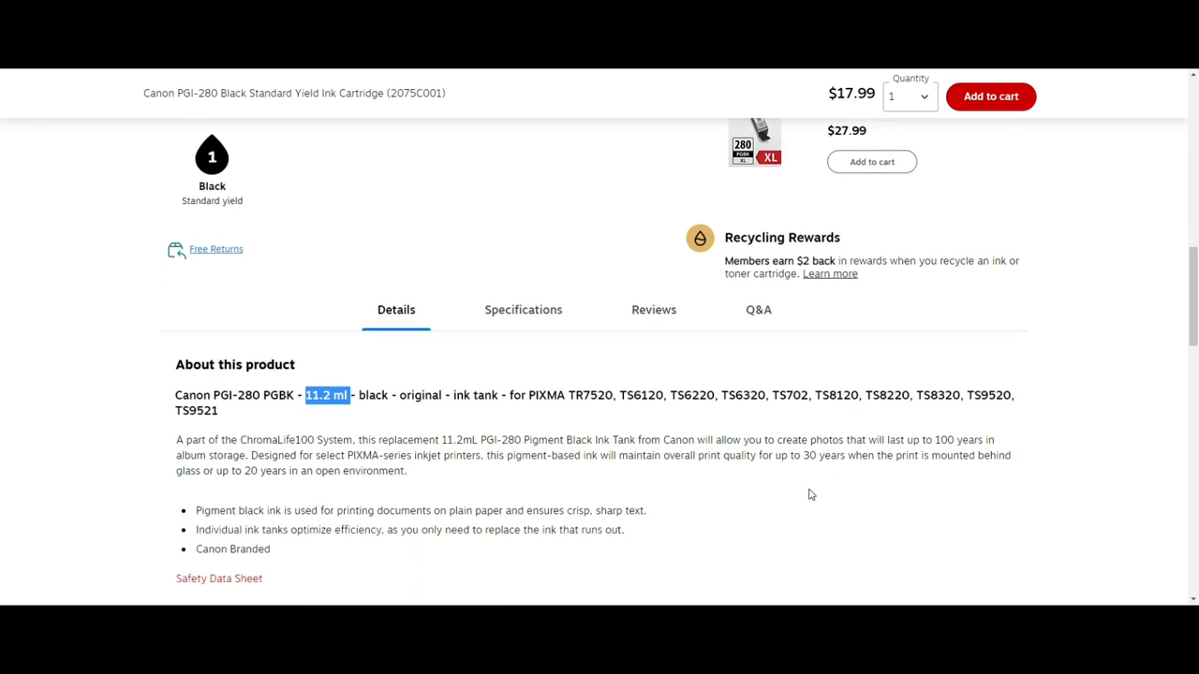
scroll("down", 3)
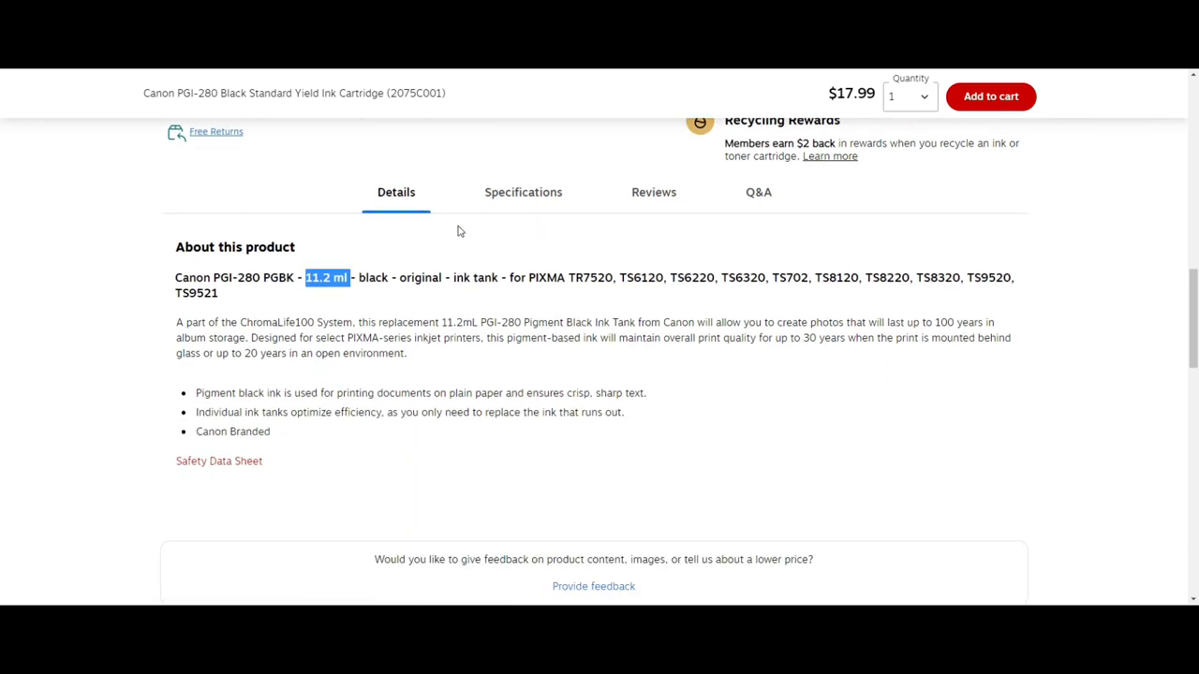
Browse the PGI-280 specifications, then show its 4.5-star rating from 85 reviews.
left_click(523, 192)
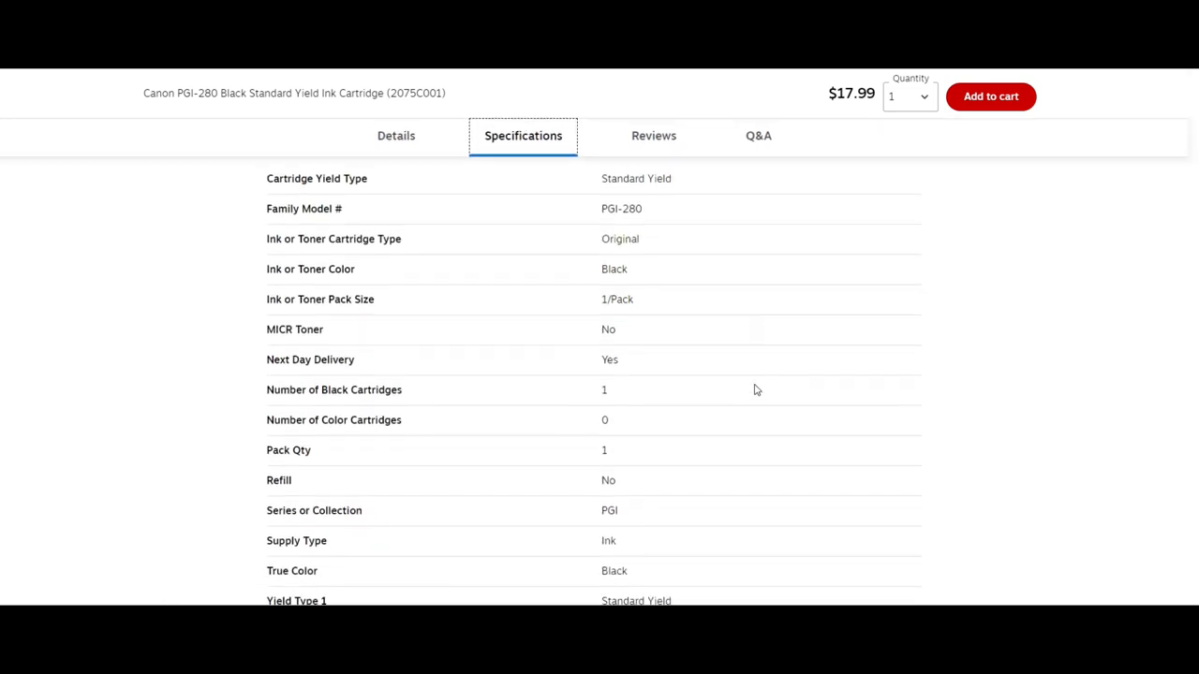
scroll("down", 3)
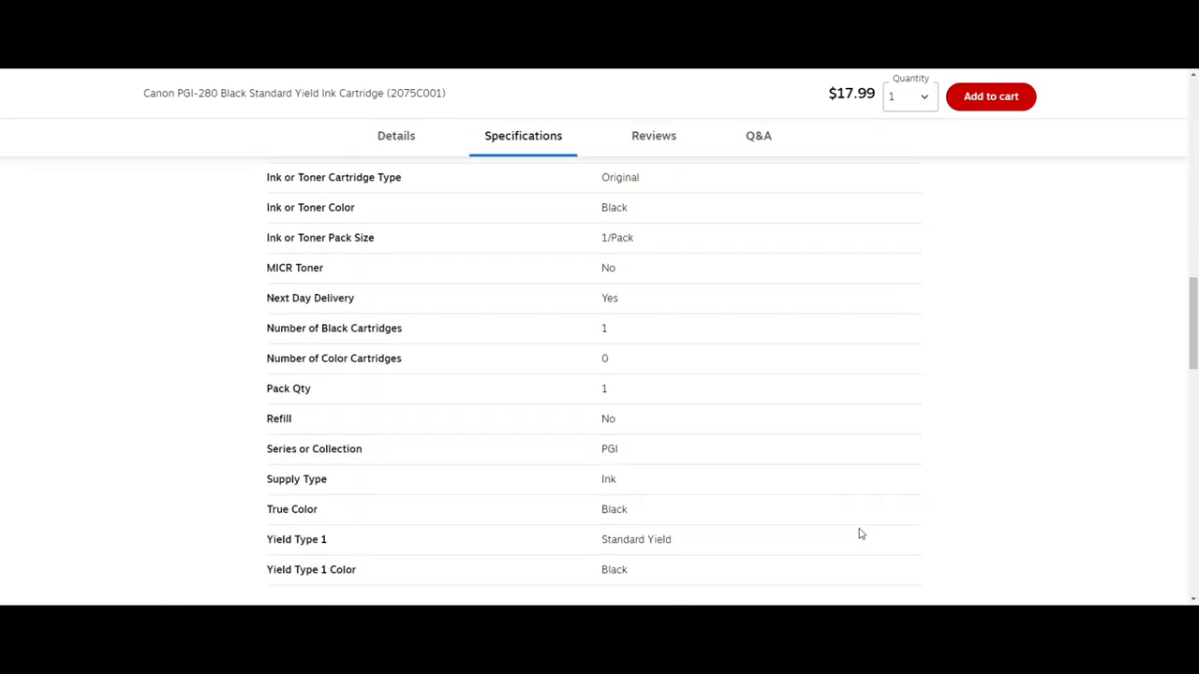
scroll("up", 3)
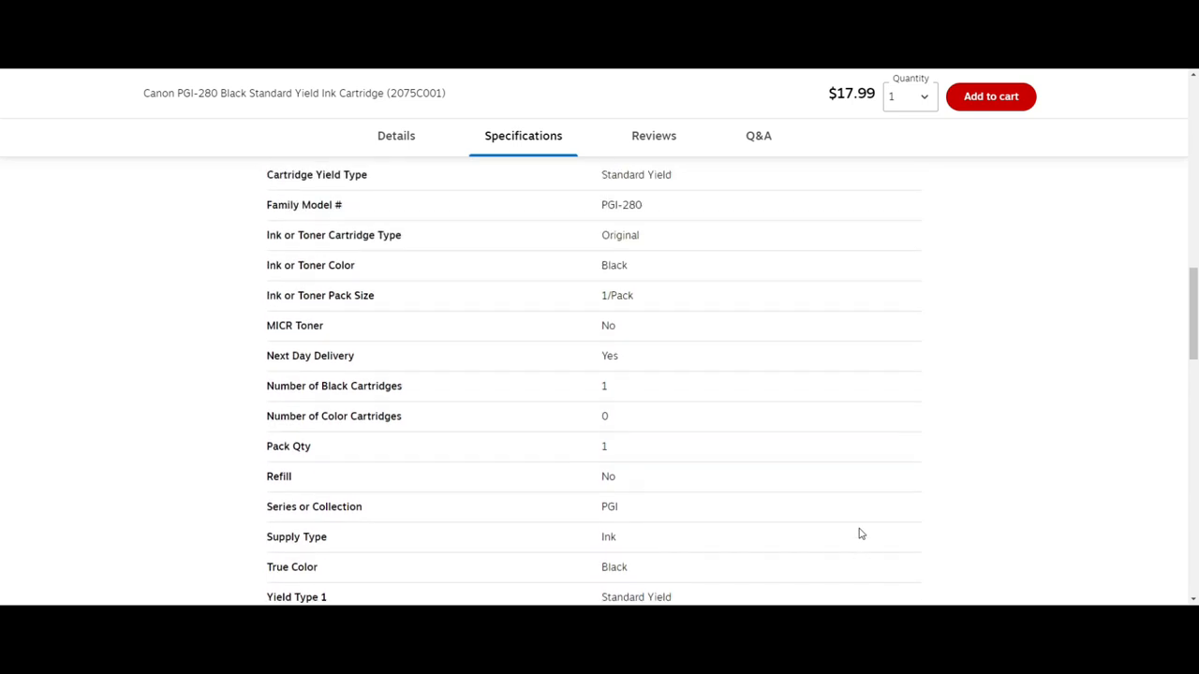
scroll("up", 3)
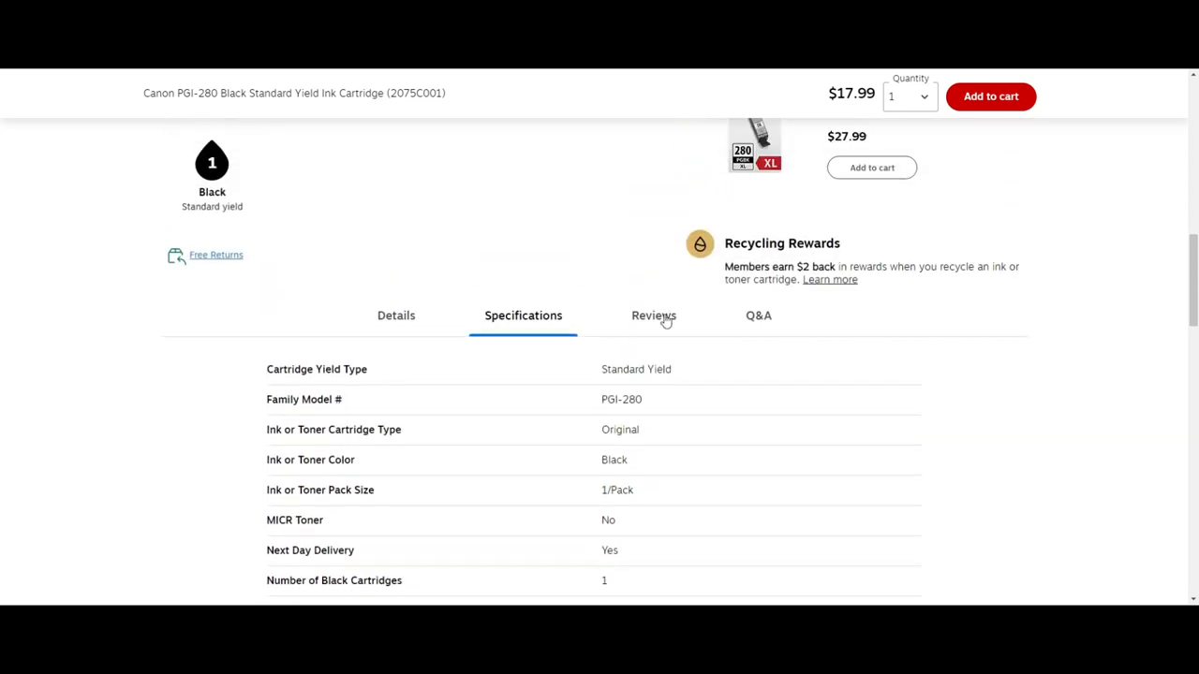
left_click(653, 316)
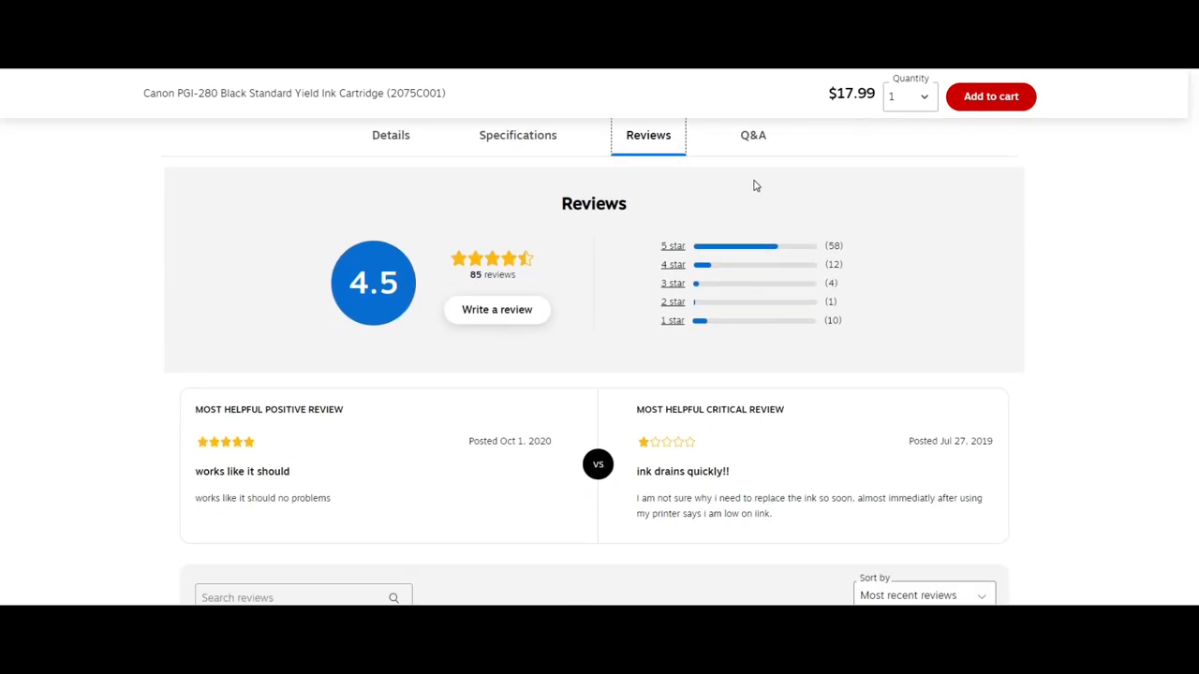
left_click(752, 135)
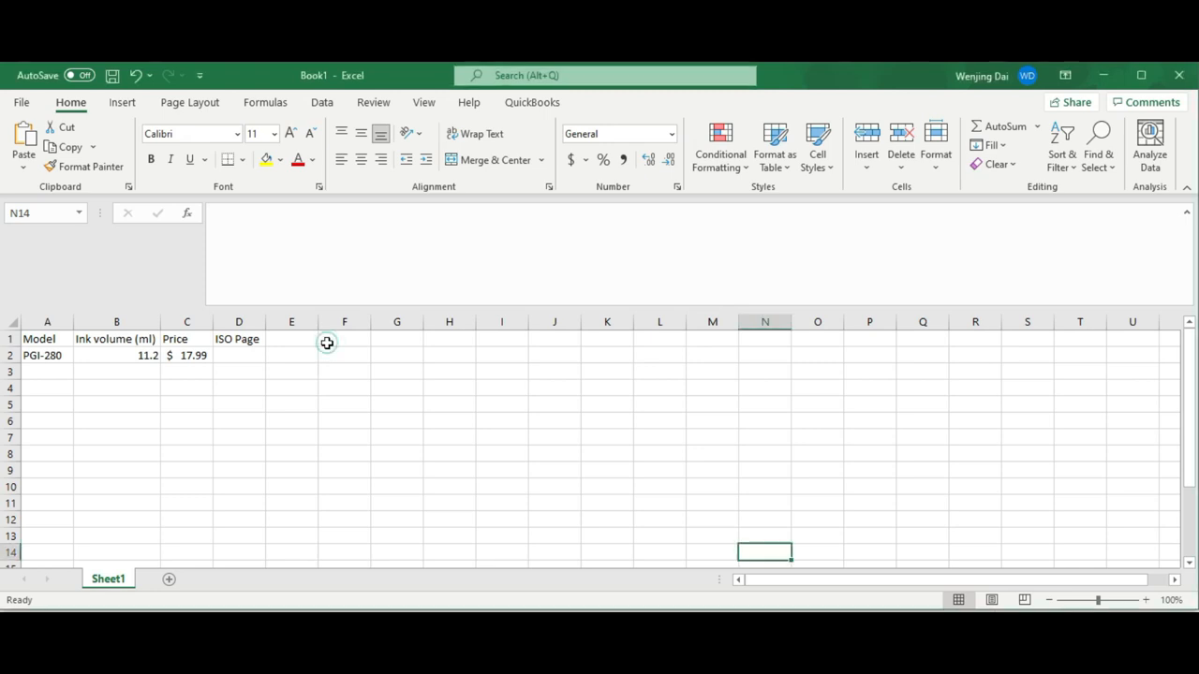
Put a 'Whole page' header in E1 and 11.2 in E2, autofitting column E.
left_click(291, 339)
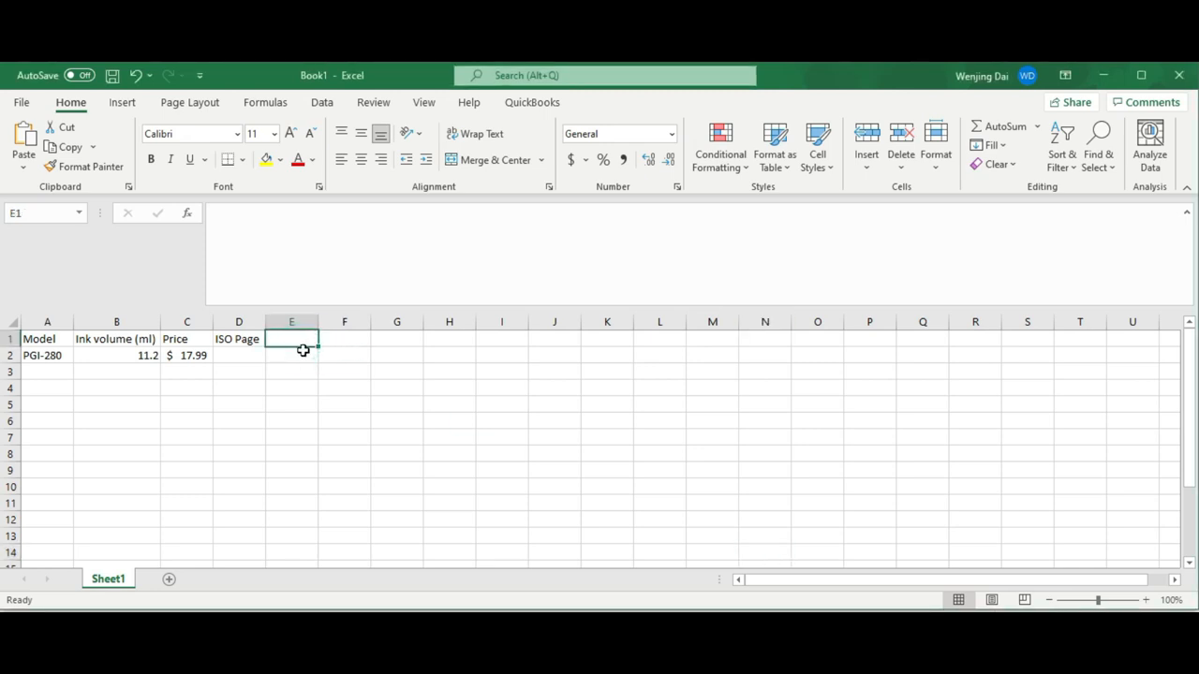
left_click(292, 355)
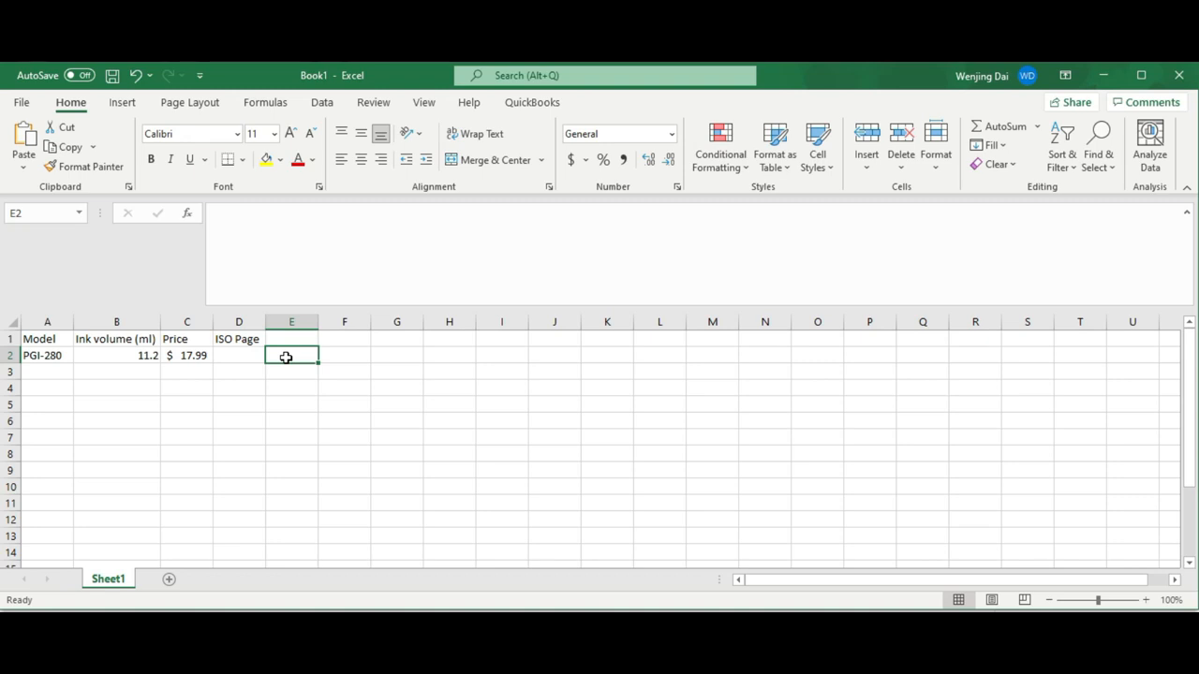
type("1")
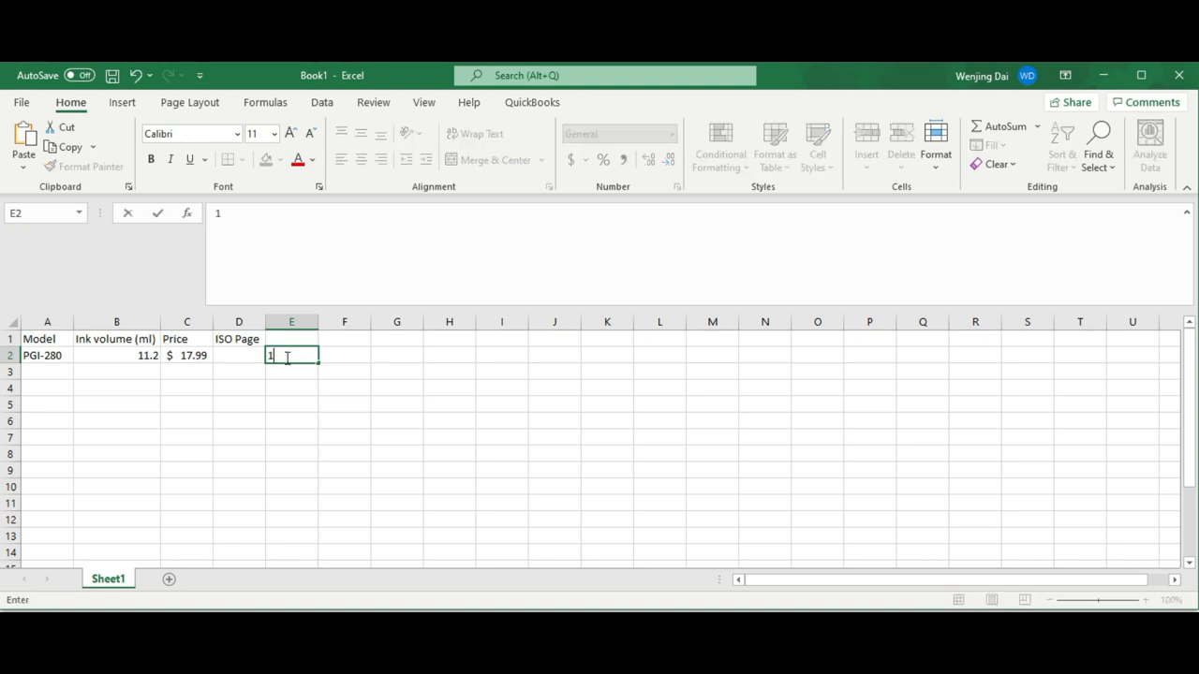
type("1.2")
left_click(291, 339)
type("Whole page")
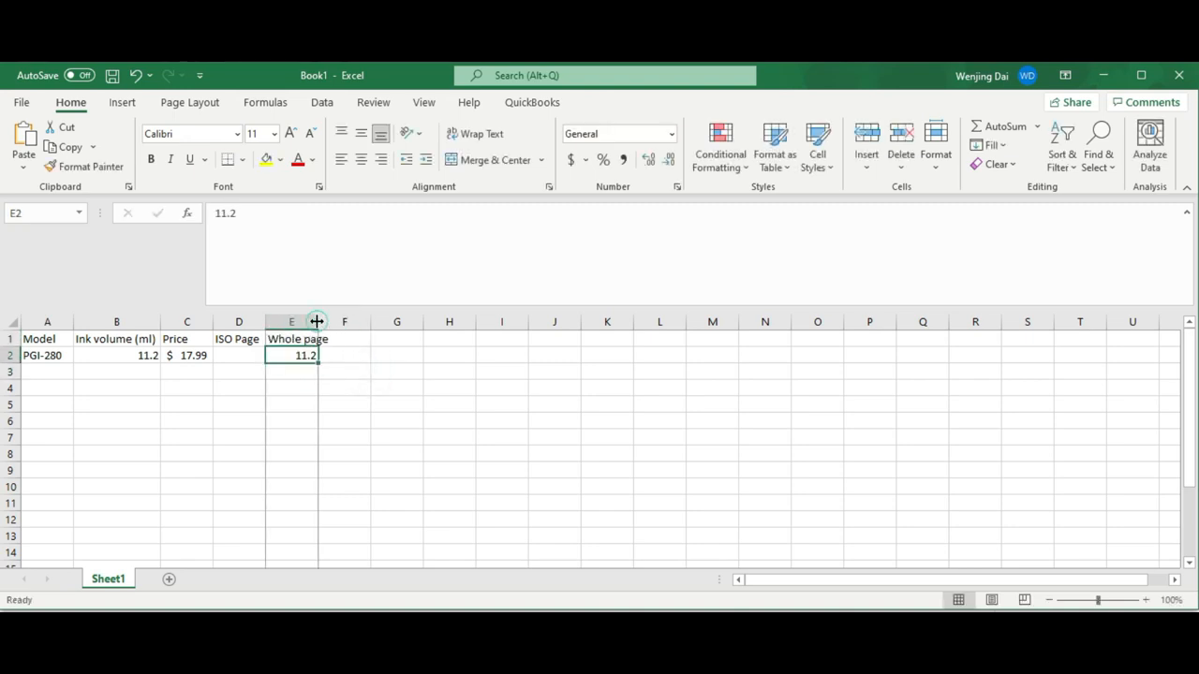
left_click(359, 355)
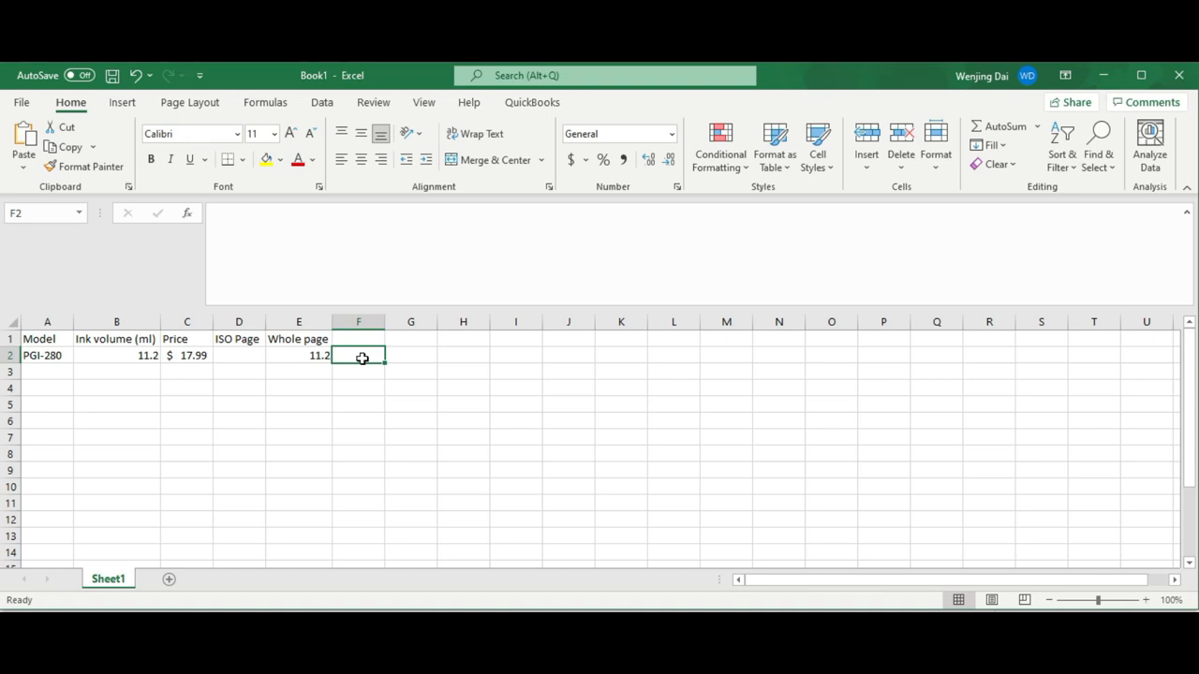
Add Coverage at 5% and an Est Pages formula =E2/F2 giving 224 pages.
type("Coverage")
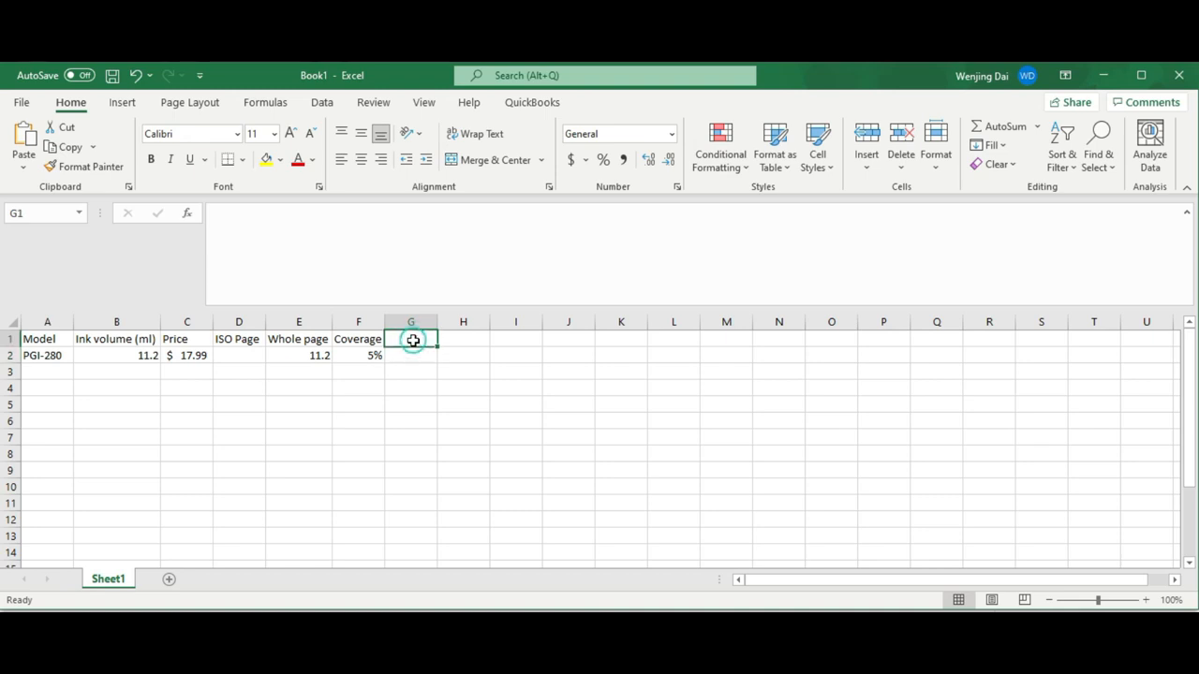
type("Est Pages")
left_click(410, 355)
type("=")
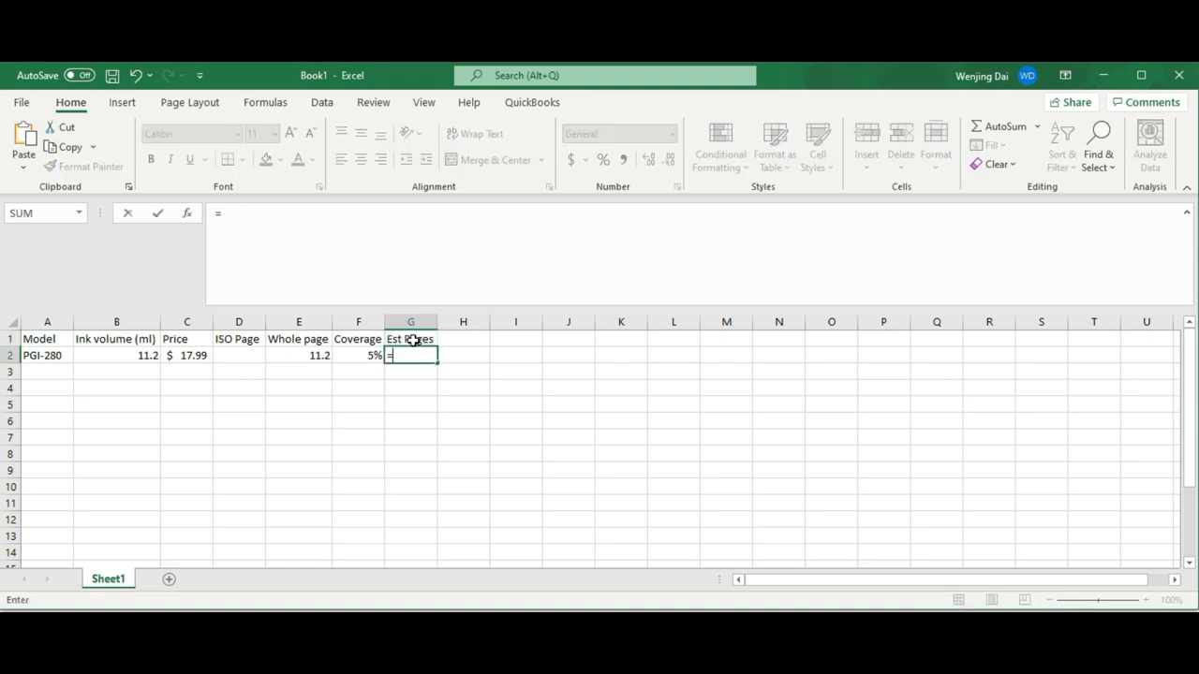
left_click(299, 355)
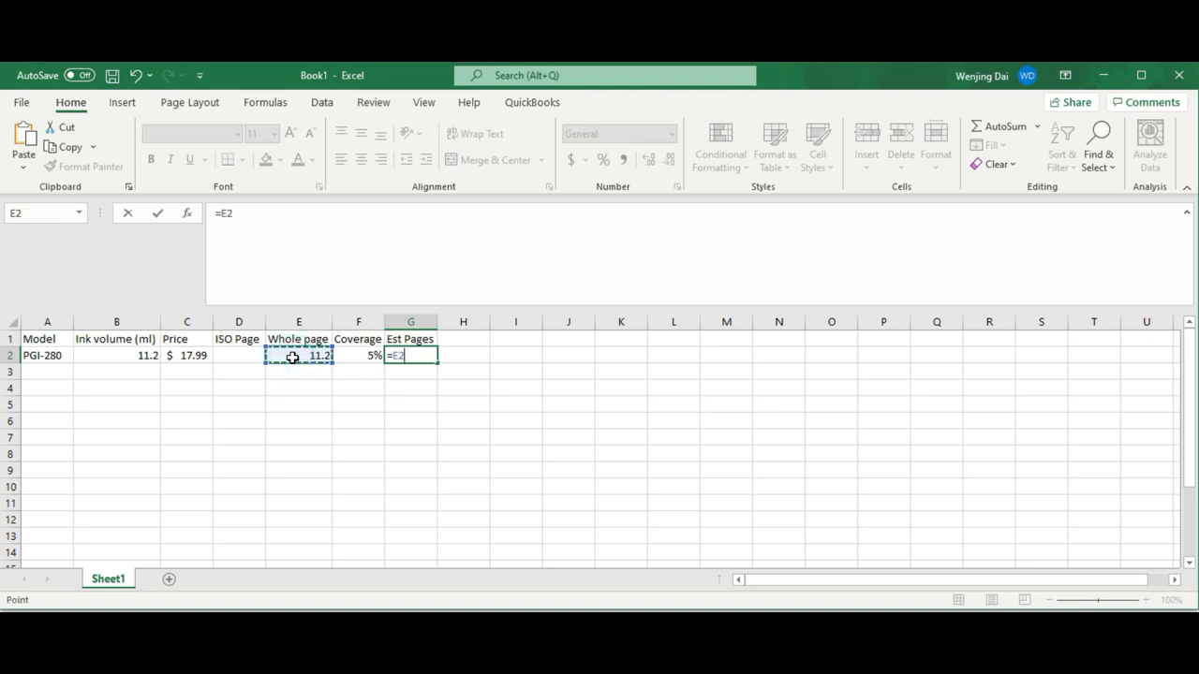
type("/")
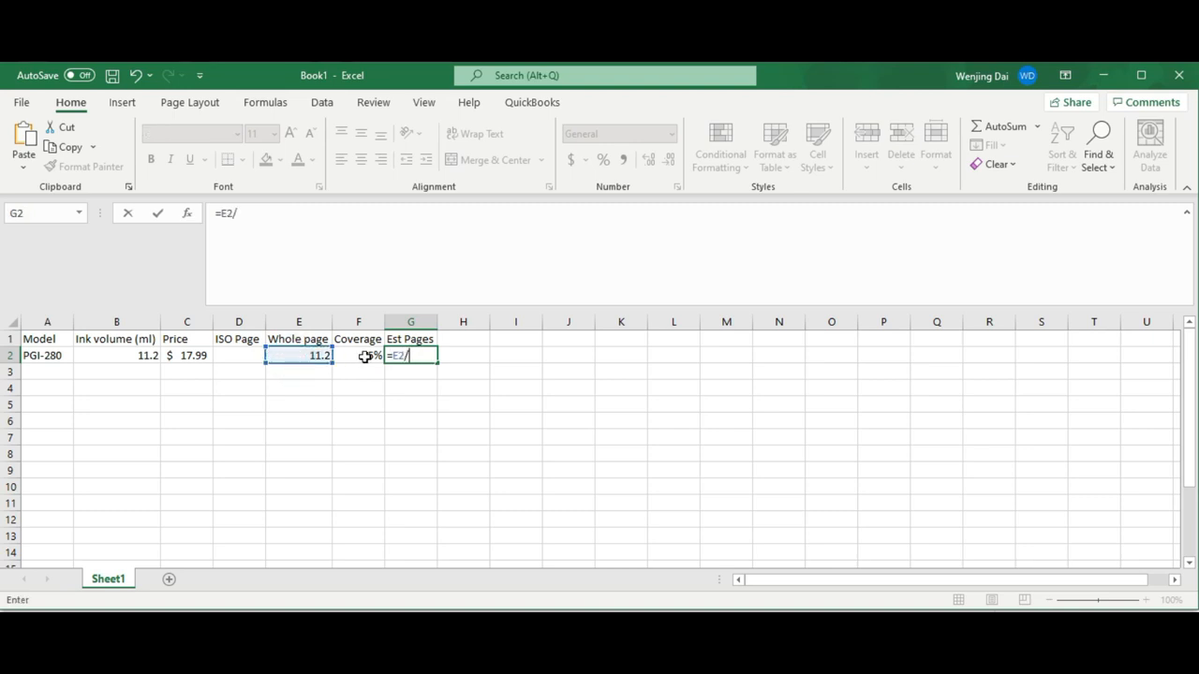
key("Return")
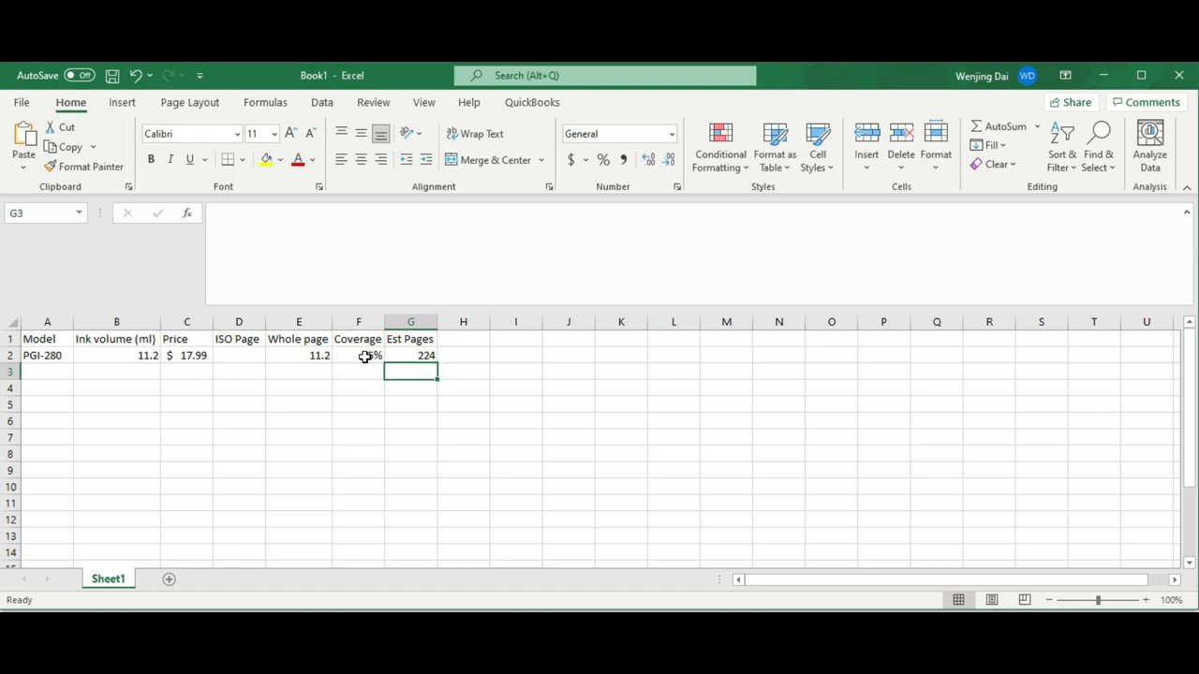
mouse_move(411, 355)
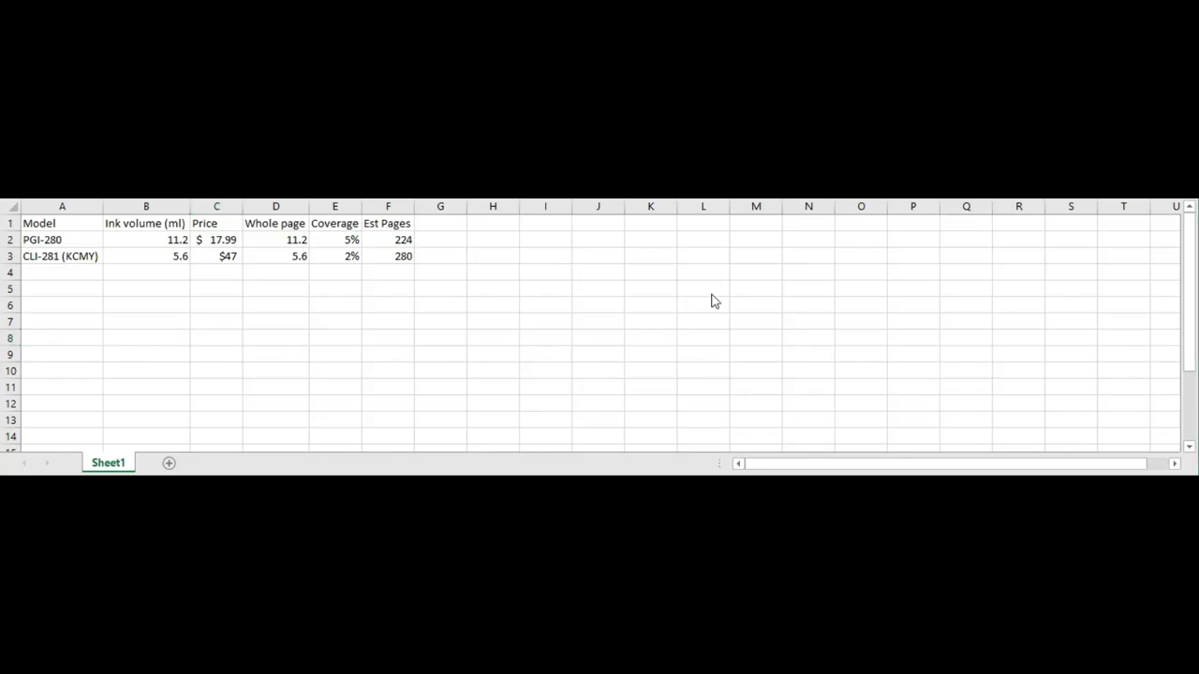
mouse_move(55, 267)
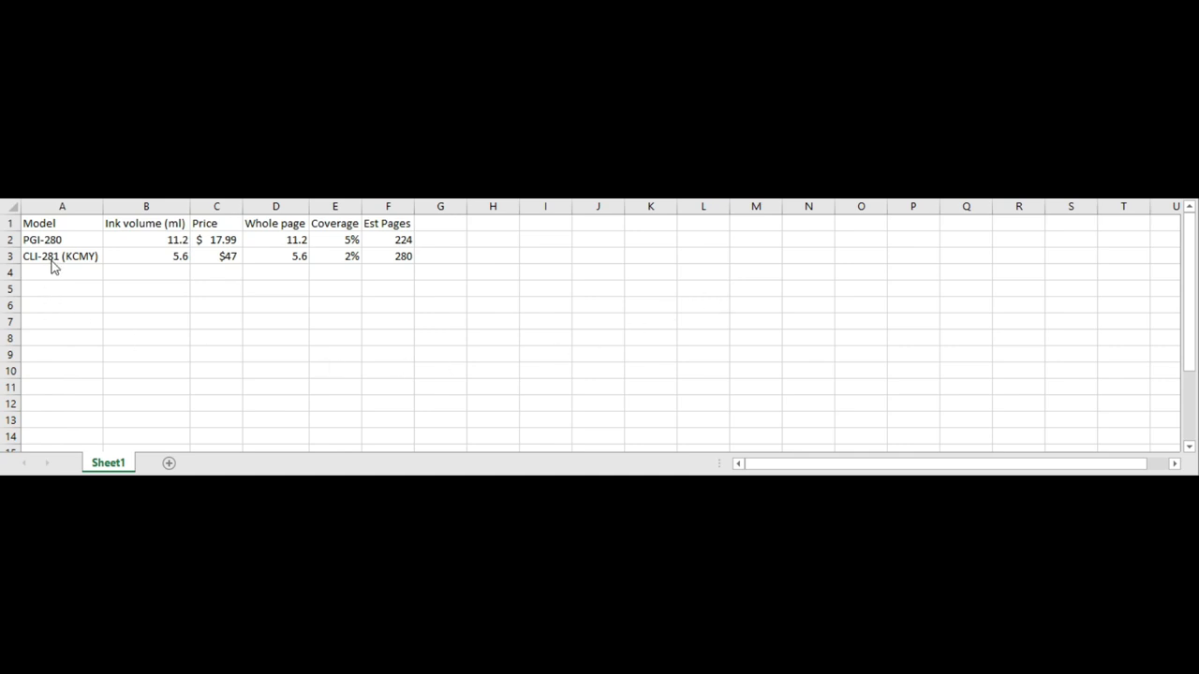
Fill the CLI-281 (KCMY) row and verify its 5.6 ml volume and $47 price.
left_click(61, 255)
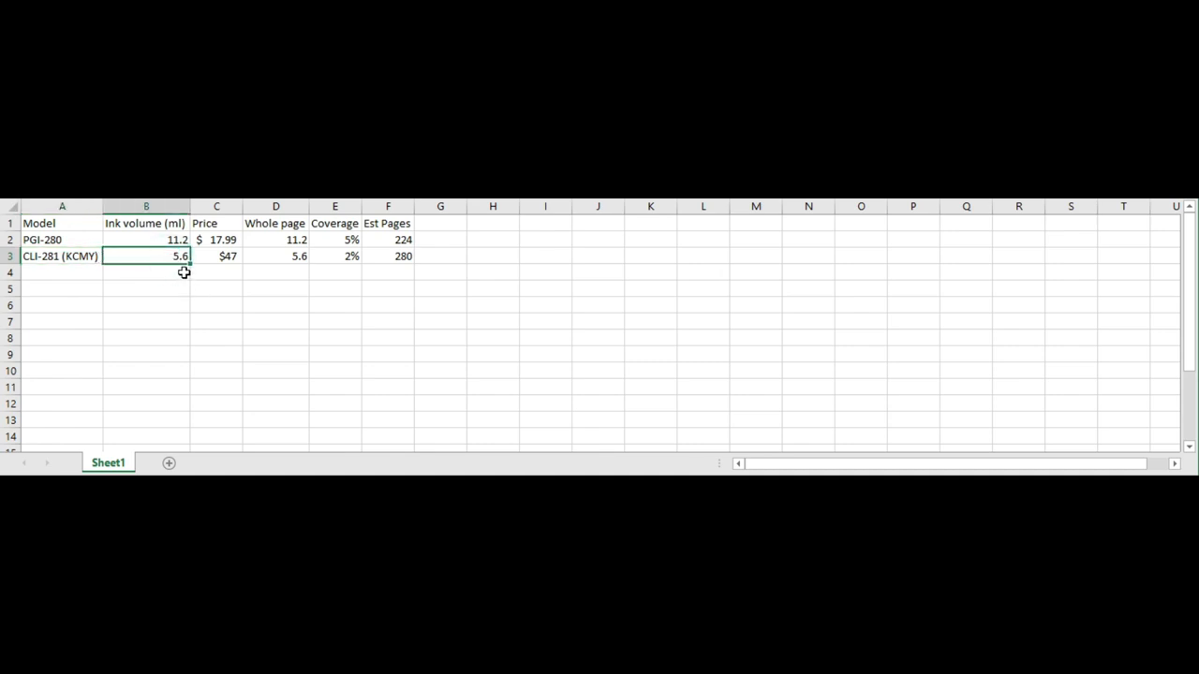
left_click(216, 256)
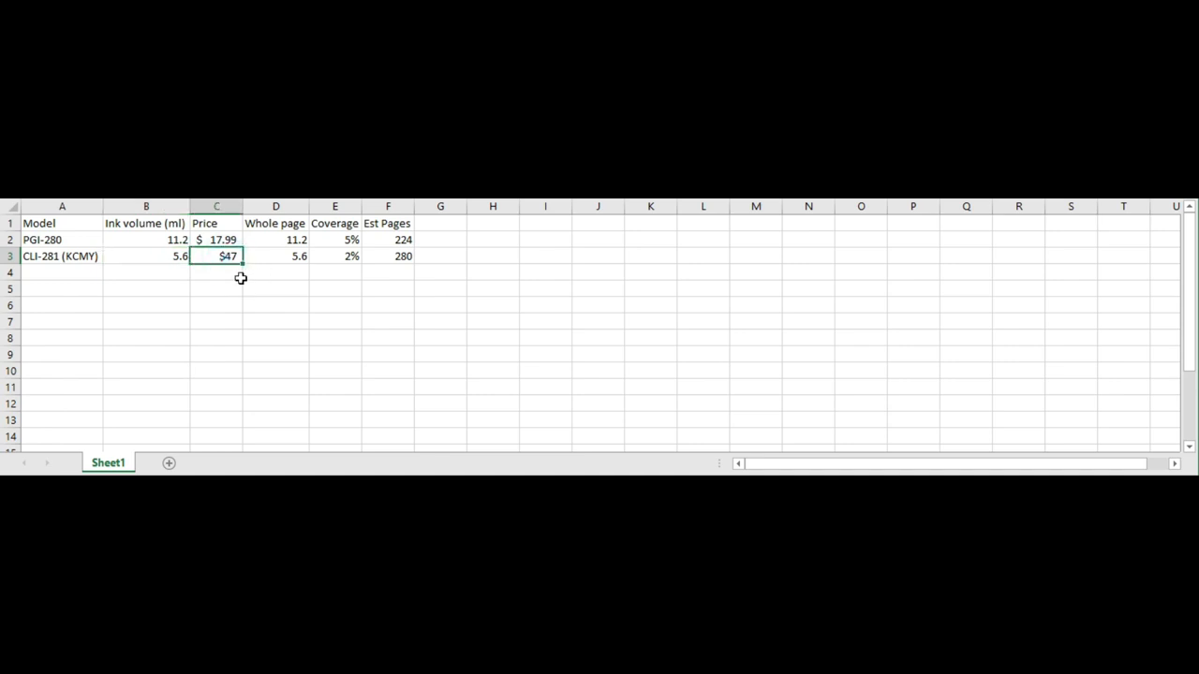
mouse_move(229, 272)
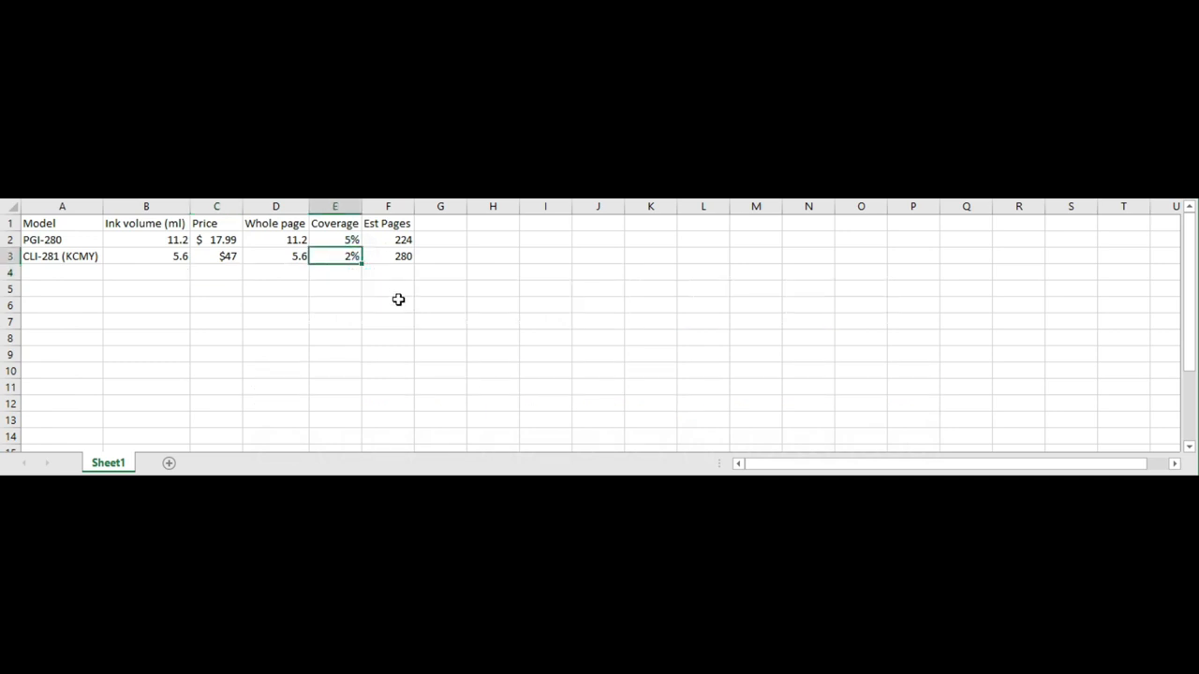
Enter 9868 in cell B12 below the cartridge table.
left_click(62, 256)
type("9868")
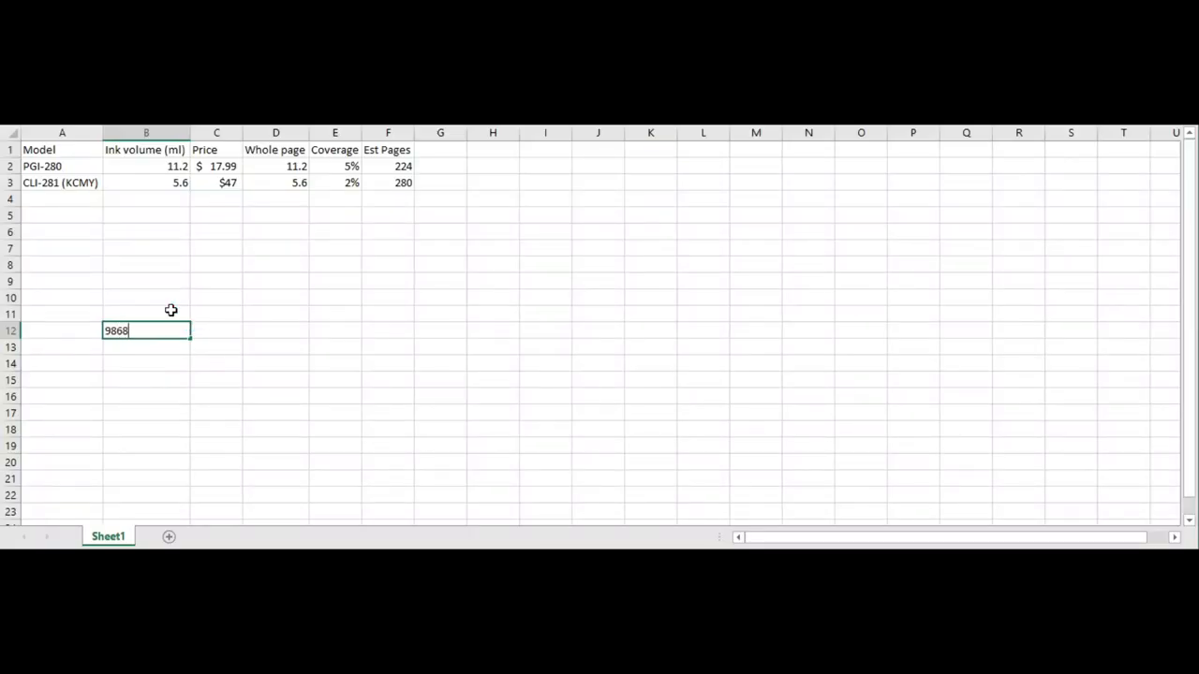
Compute cartridge counts 44.05 and 35.24, costs $792.52 and $1,656.41, totalling $2,448.94.
type("=B12")
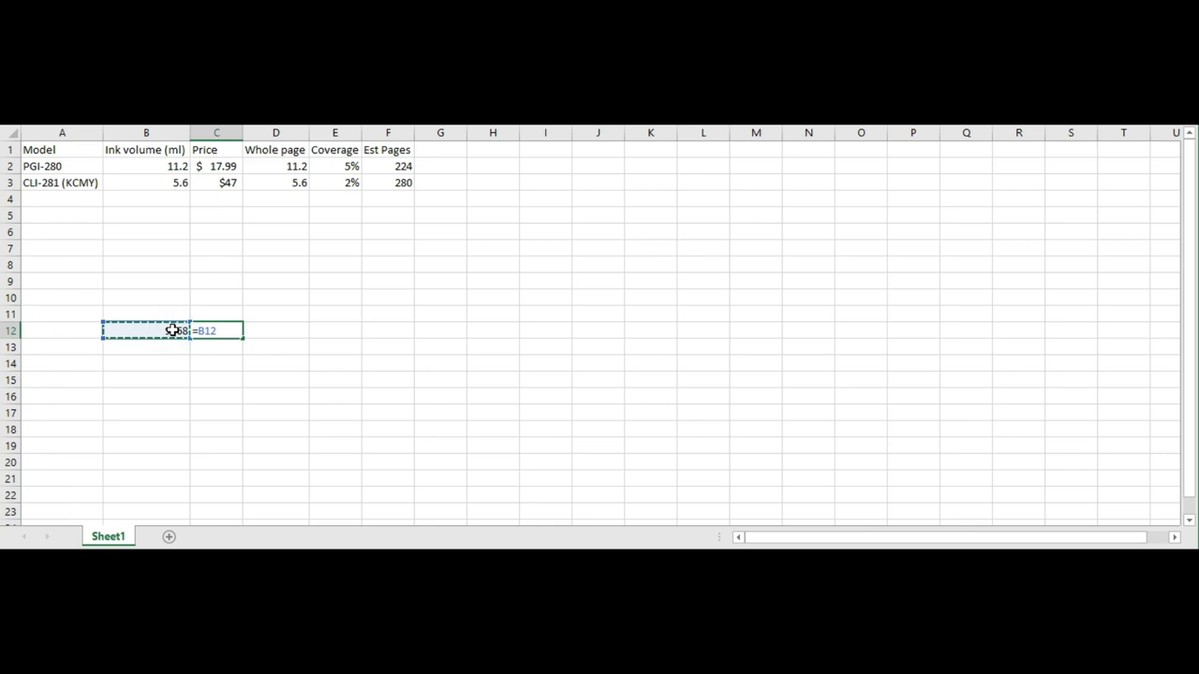
key("Return")
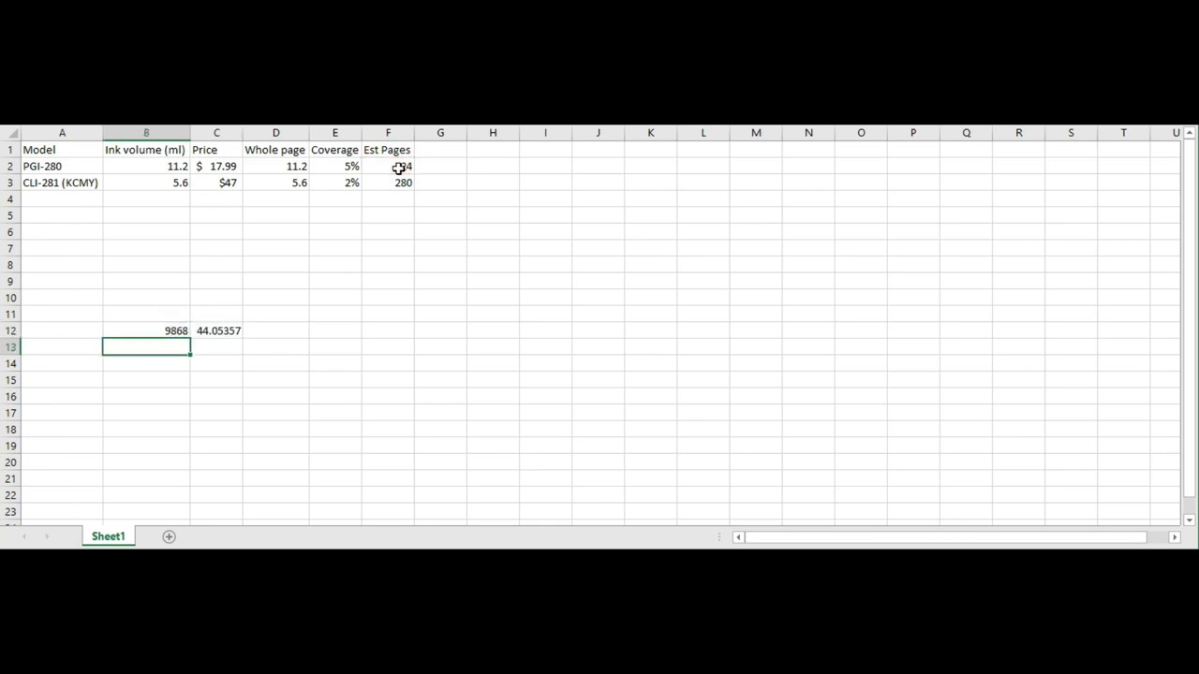
left_click(216, 331)
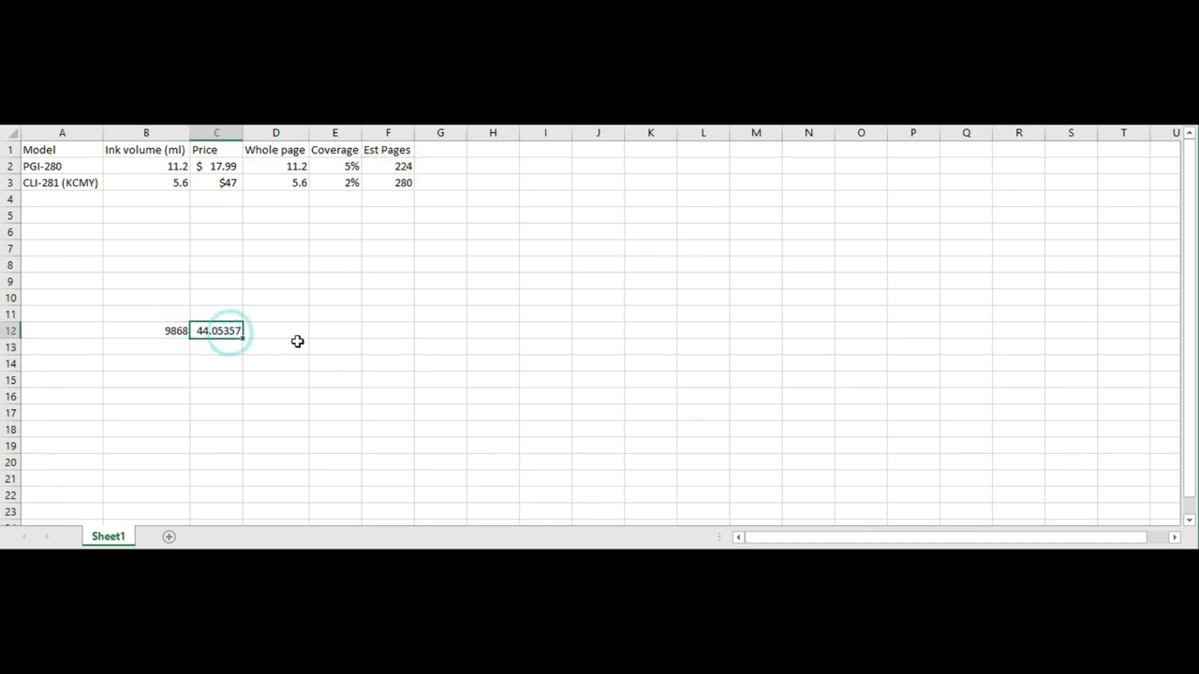
type("=")
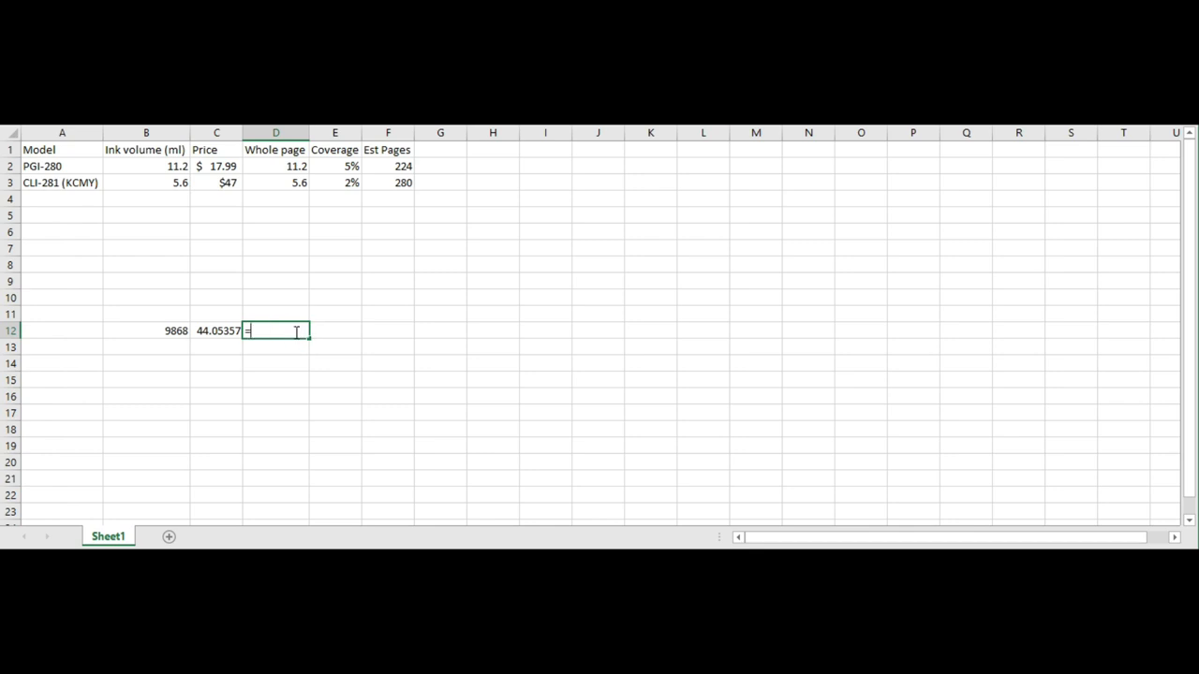
left_click(217, 331)
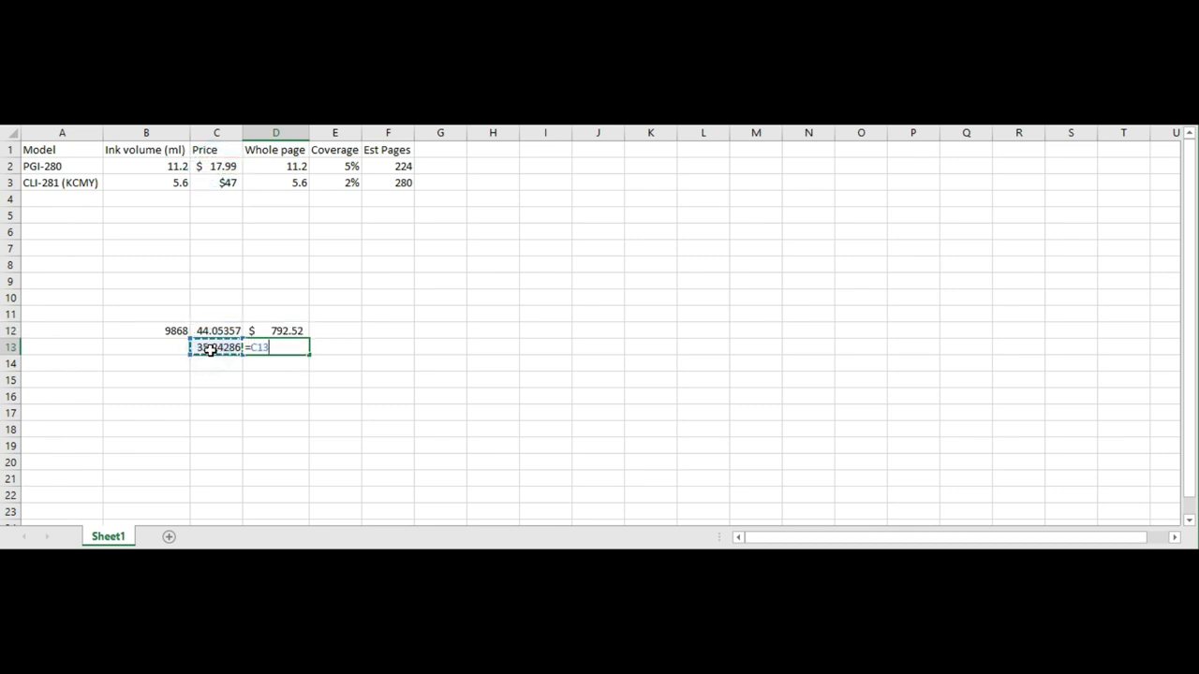
left_click(216, 182)
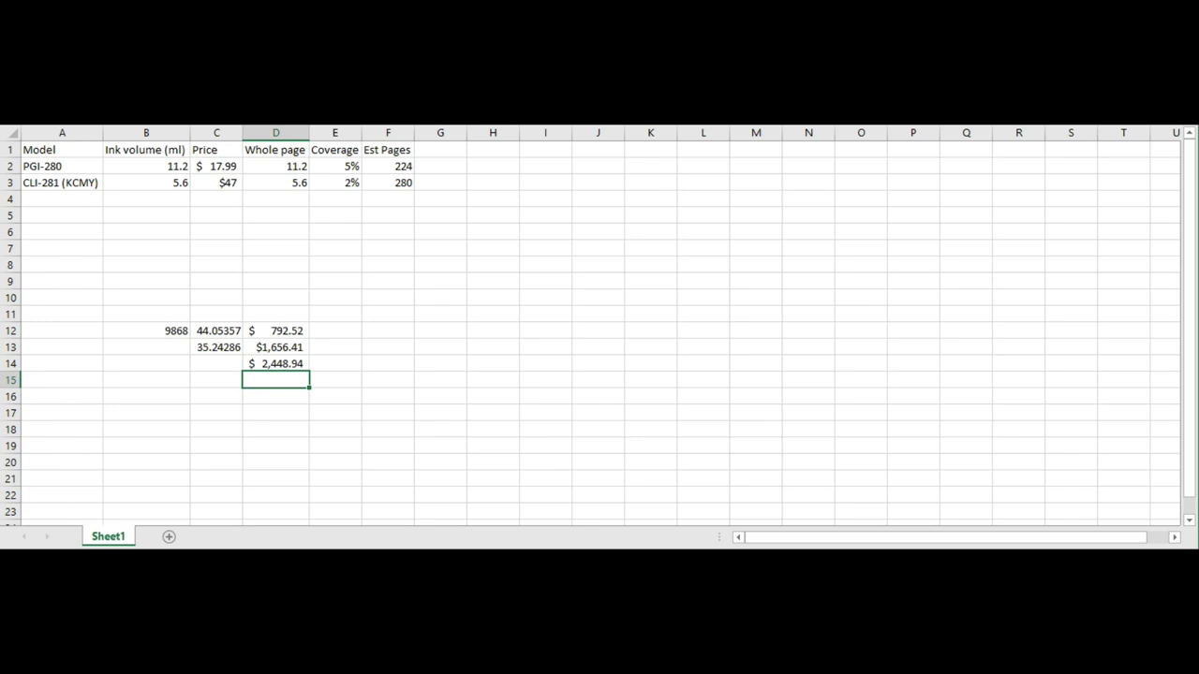
left_click(216, 396)
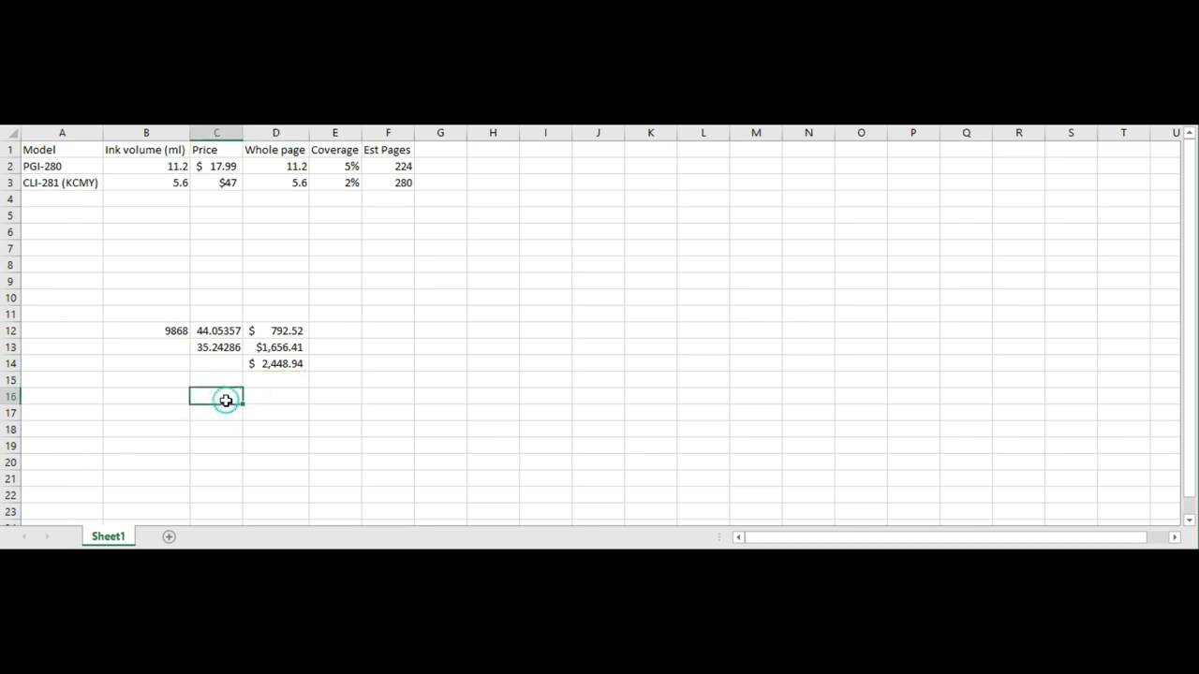
Note '1 hour' needs 493.4 ml of black, and compute 197.36 colour ink in D17.
type("1 hour")
left_click(276, 412)
type("=B12")
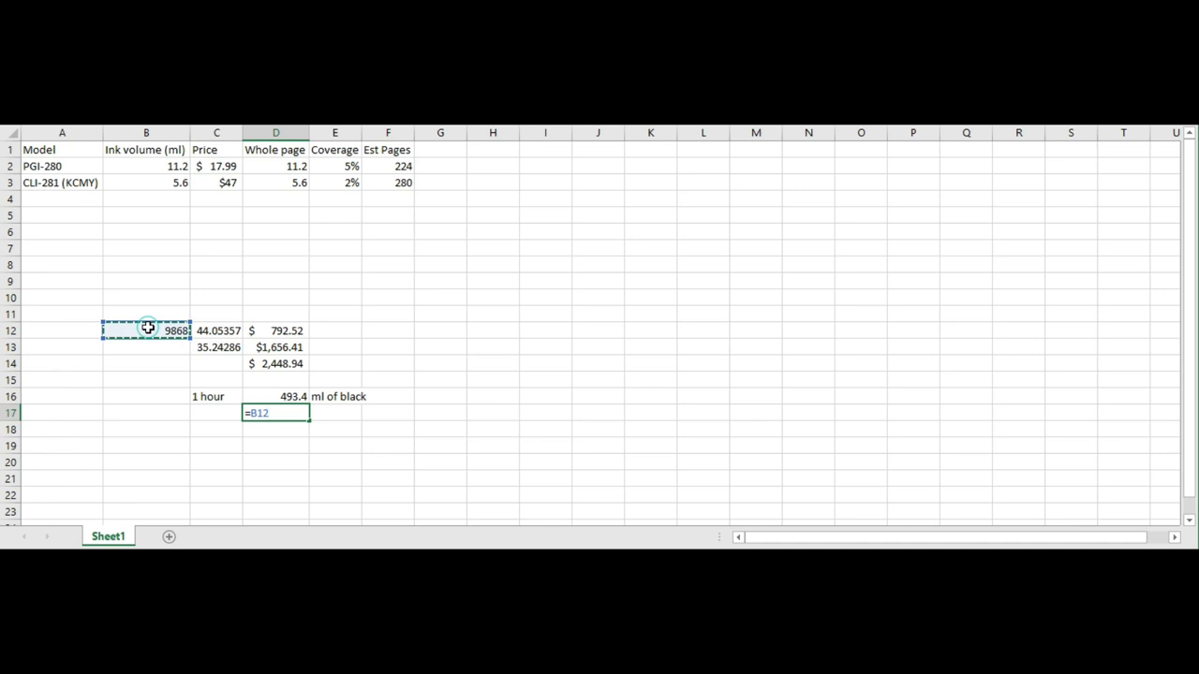
type("*0.")
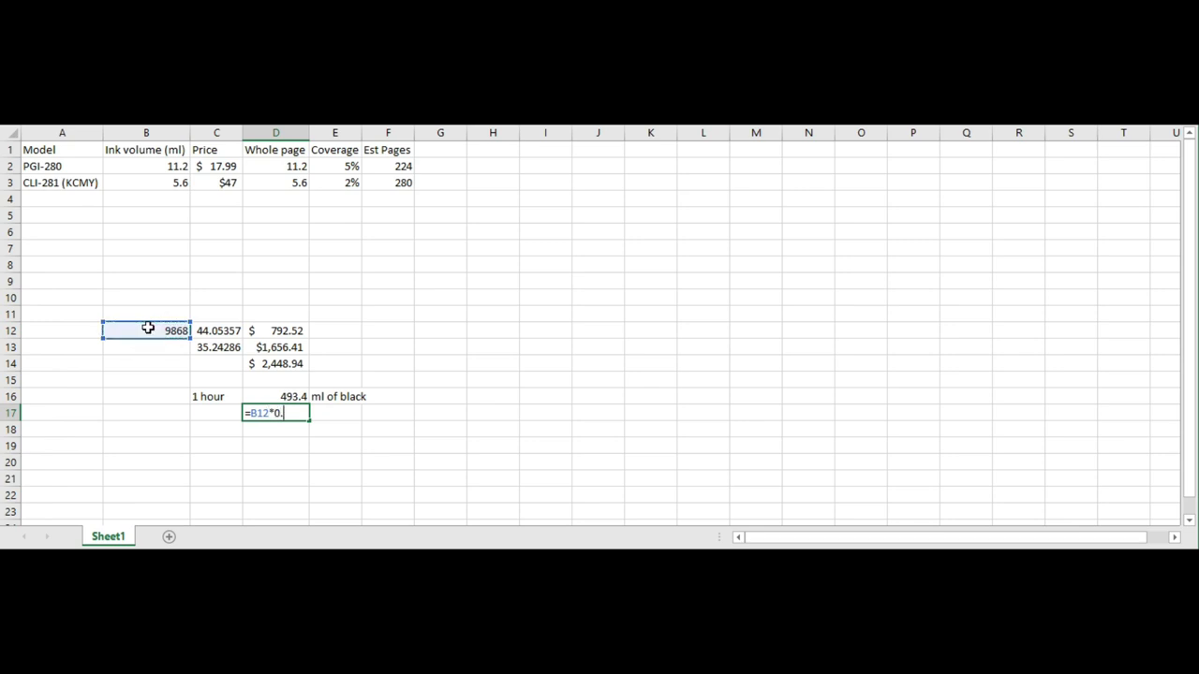
key("Return")
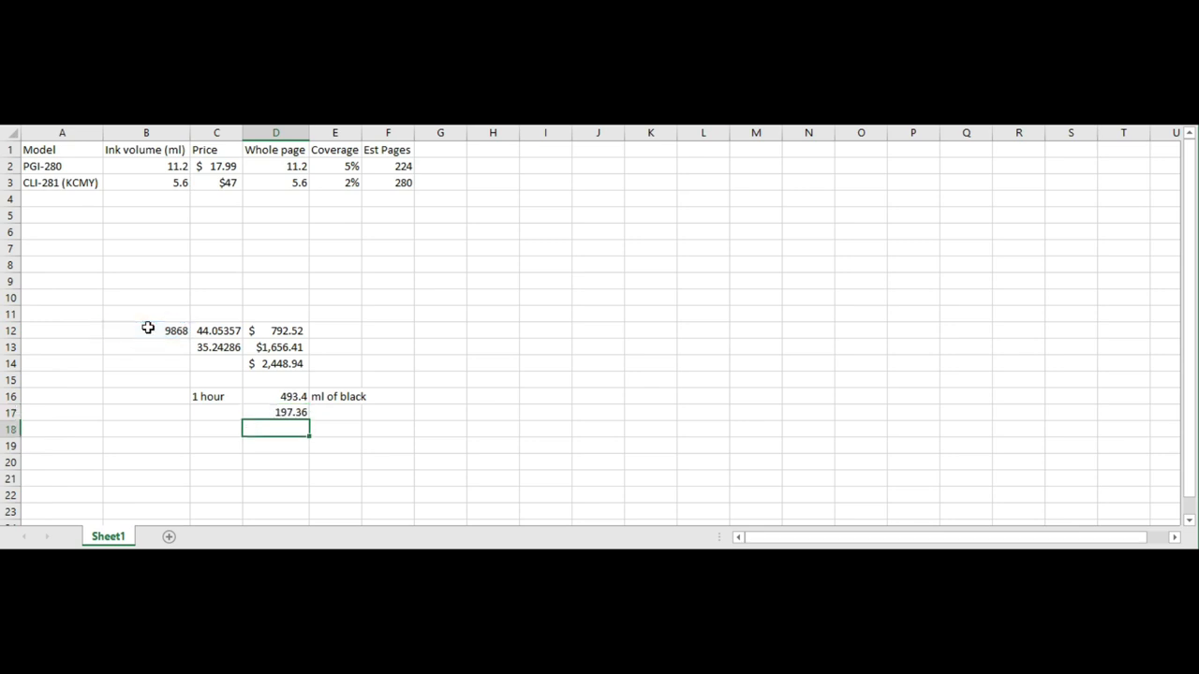
left_click(334, 412)
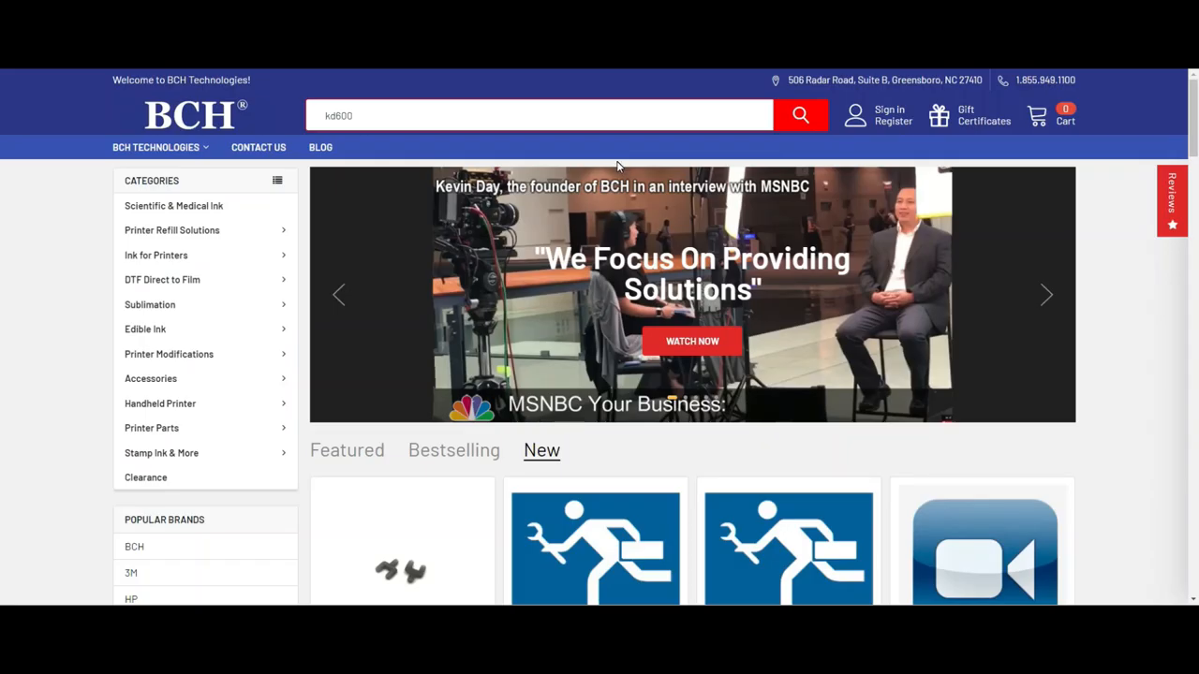
mouse_move(619, 167)
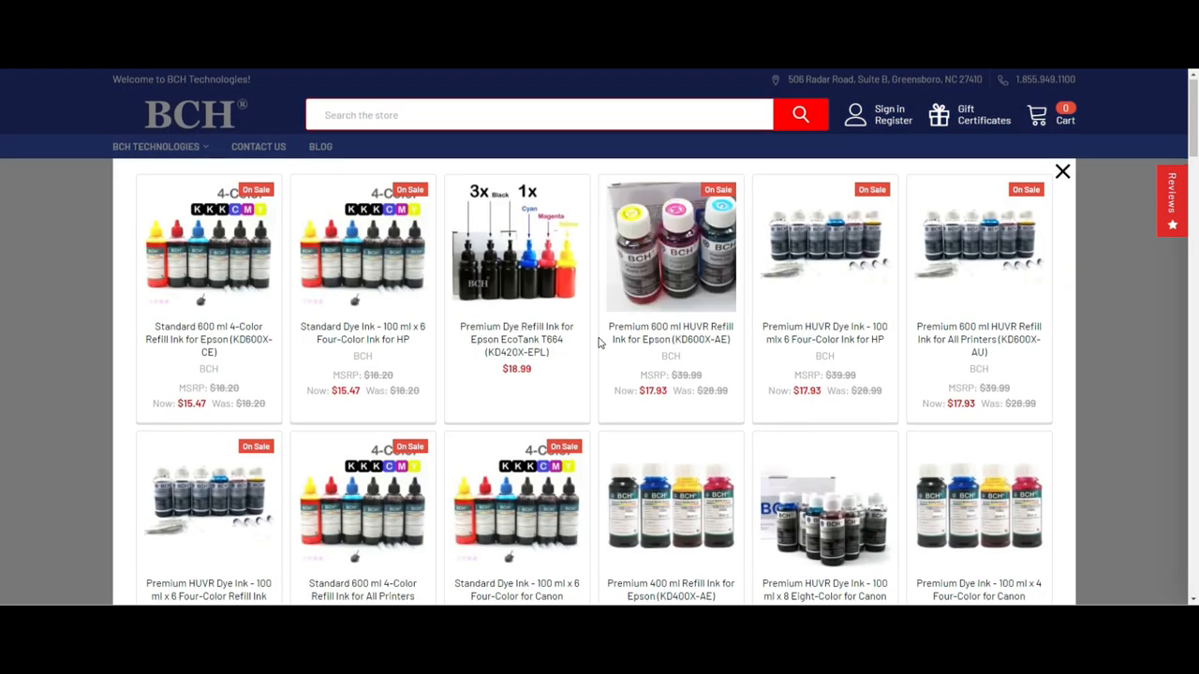
Scroll the kd600 refill ink results, including the 100 ml x 6 four-colour Canon dye ink.
scroll("down", 3)
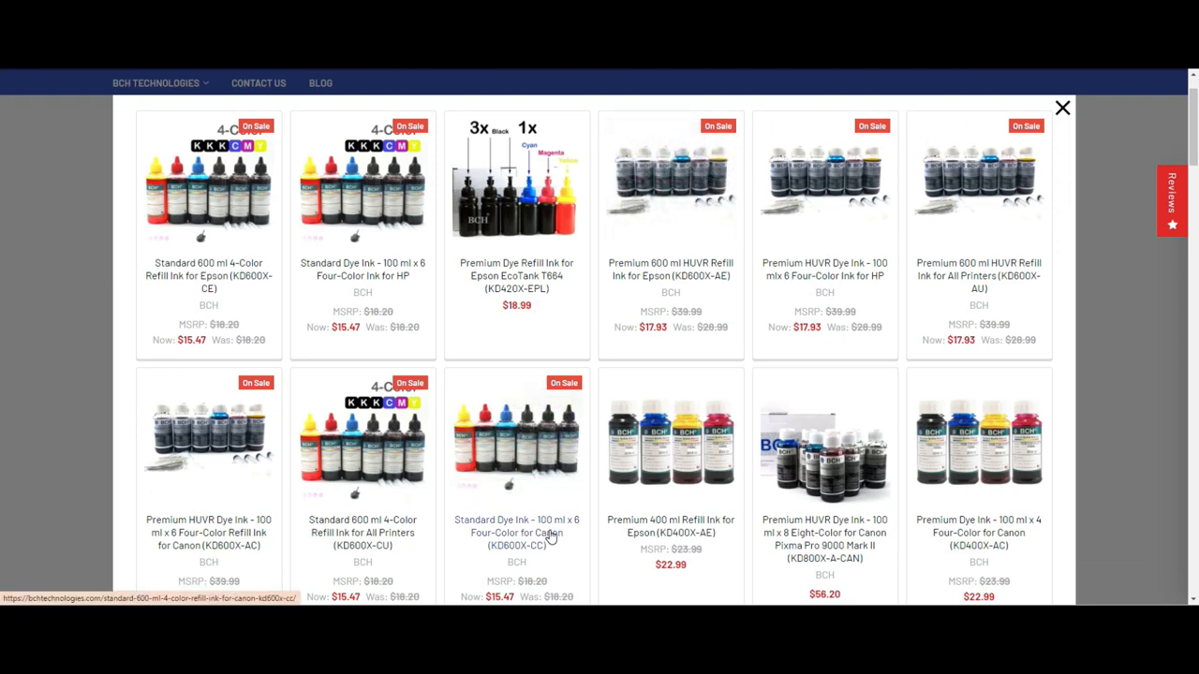
mouse_move(541, 542)
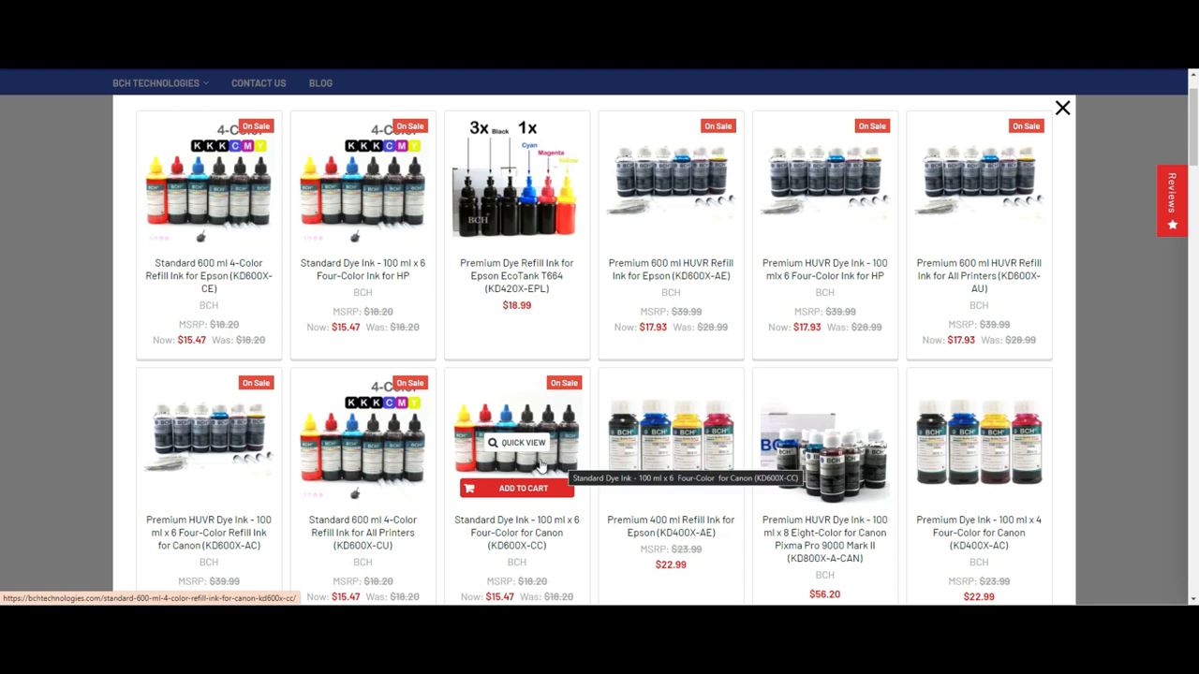
mouse_move(505, 466)
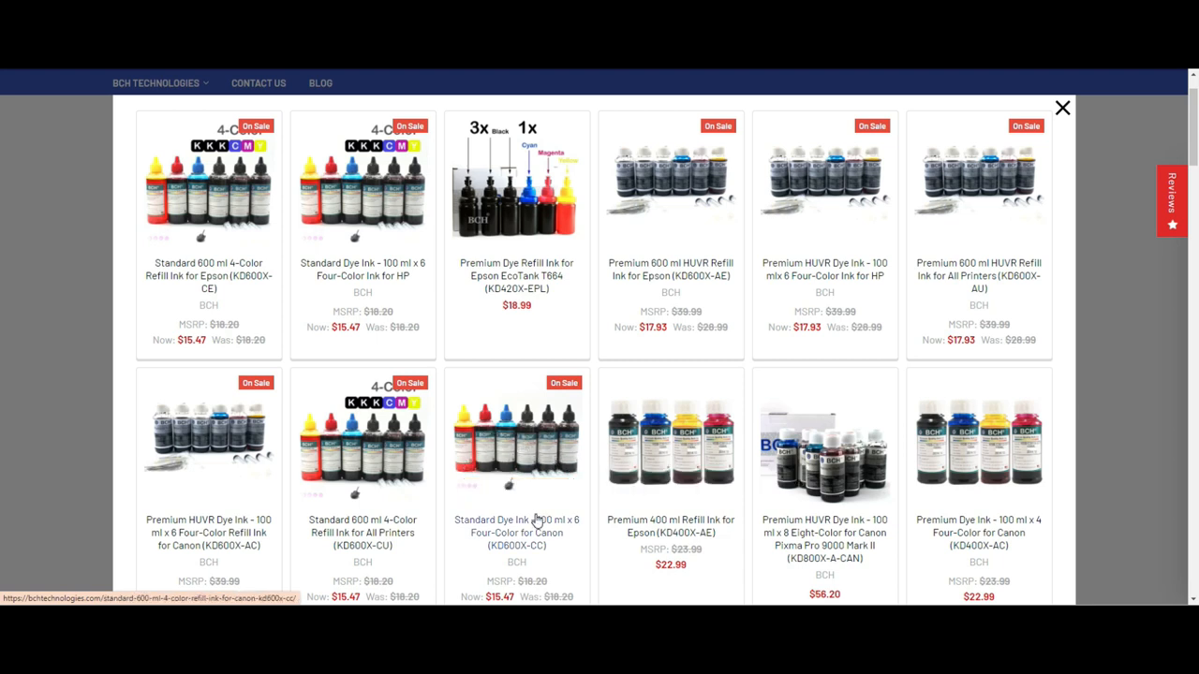
mouse_move(516, 459)
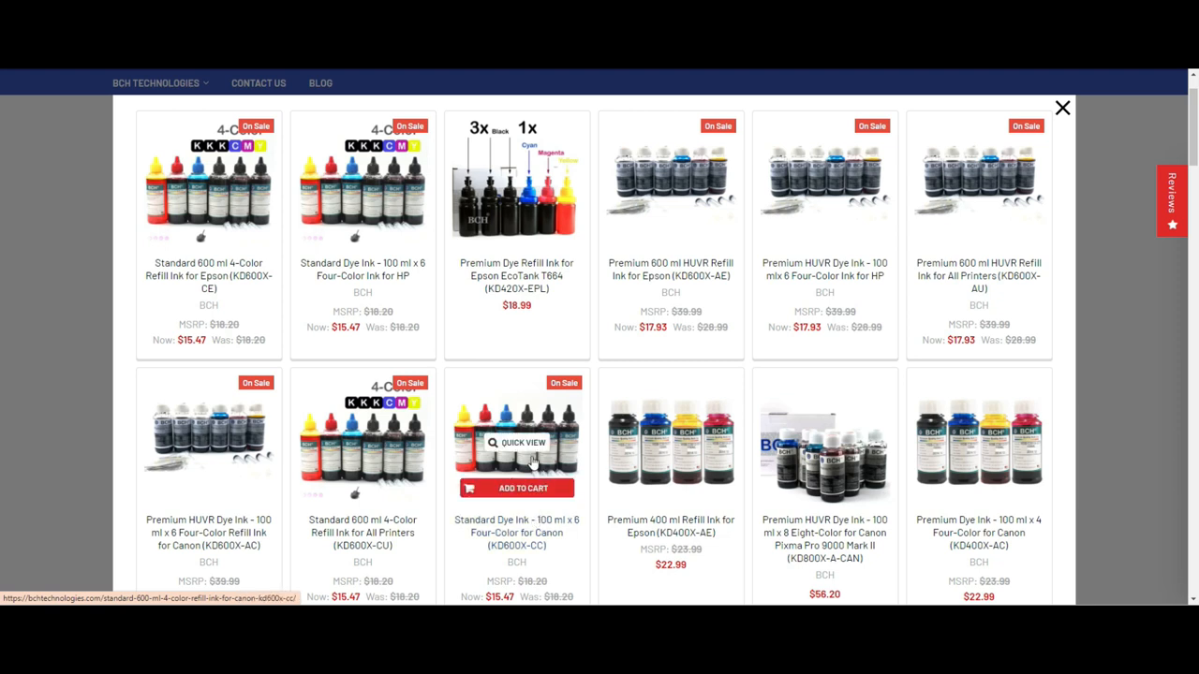
mouse_move(480, 468)
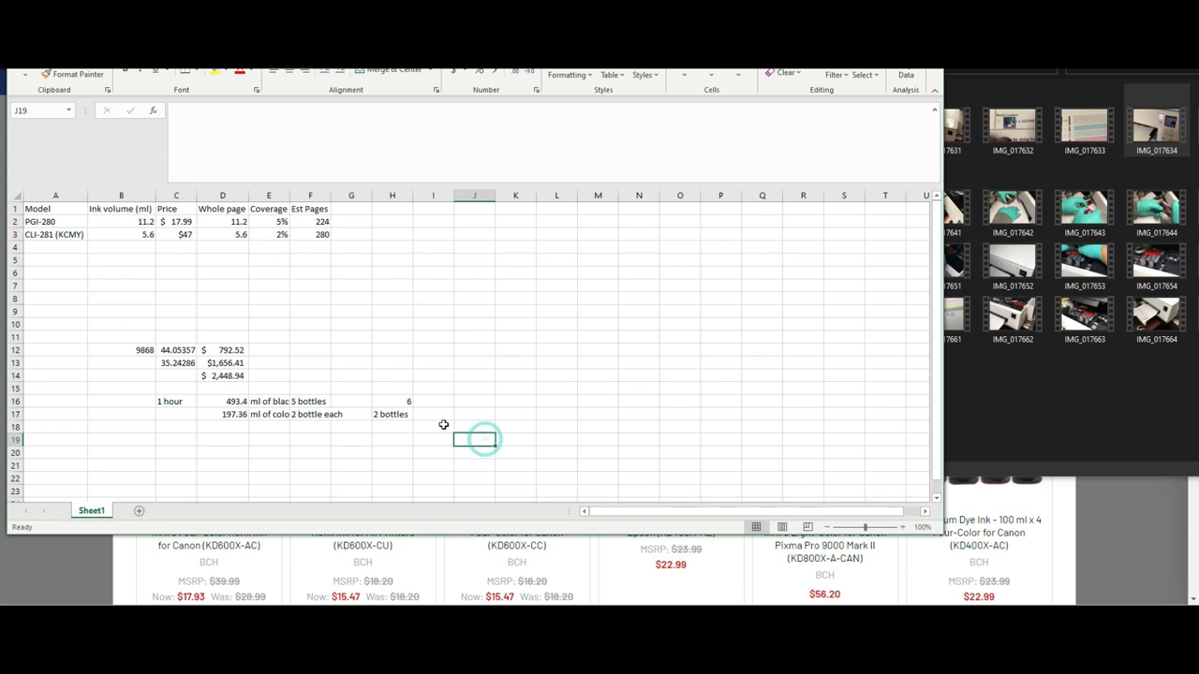
Enter the $30 refill cost in I17 and review the C12, C16 and D14 values.
left_click(432, 414)
type("$30")
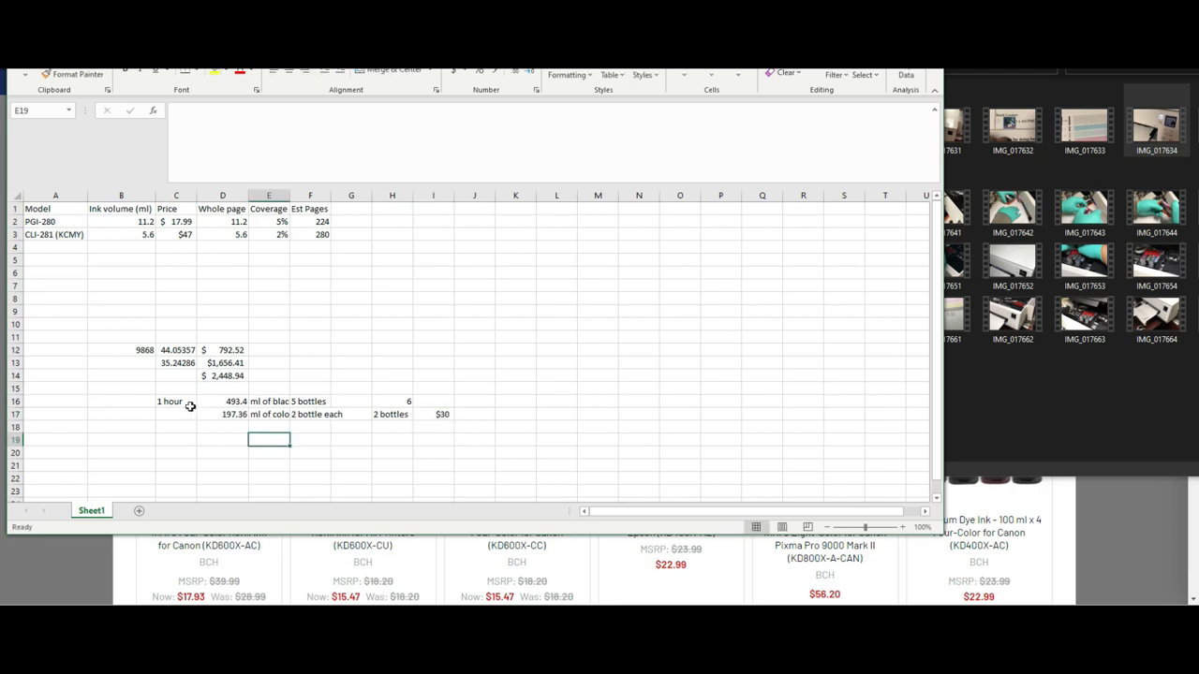
left_click(176, 401)
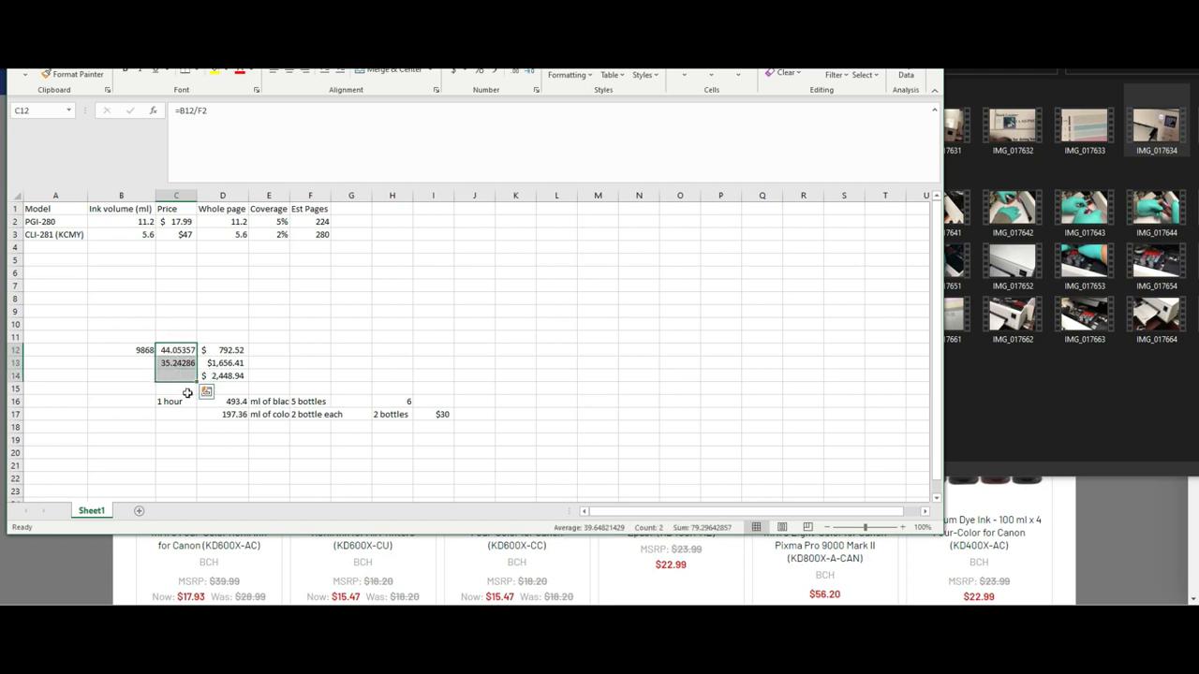
left_click(175, 401)
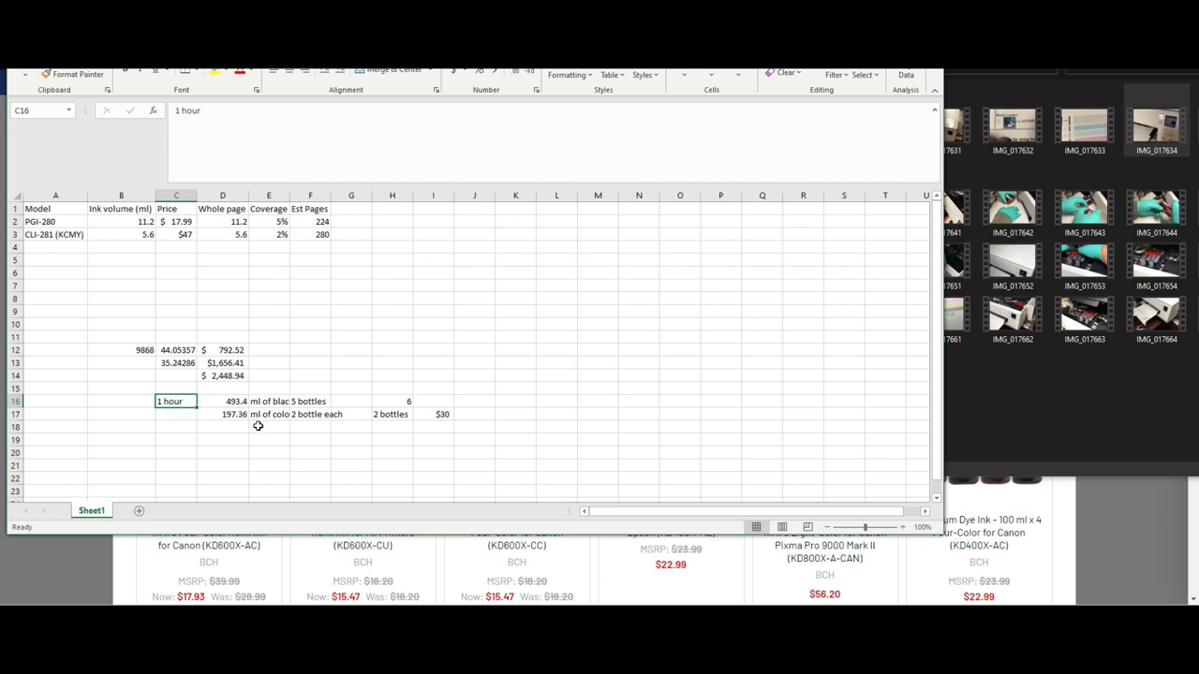
left_click(352, 363)
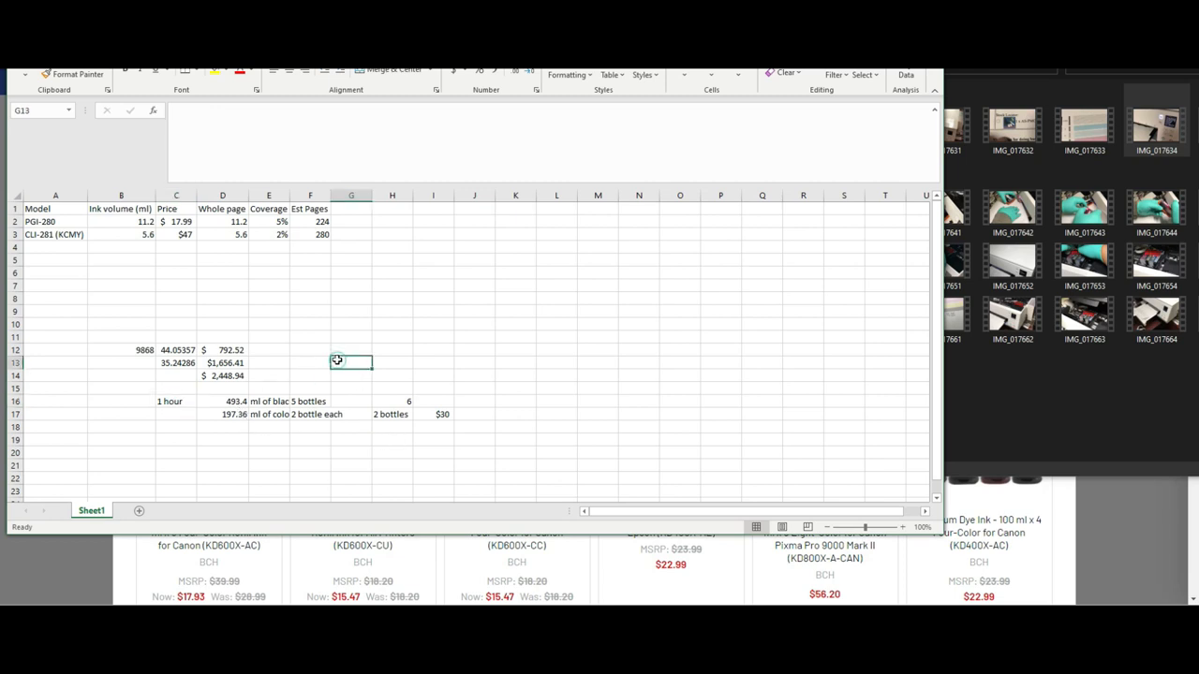
left_click(222, 375)
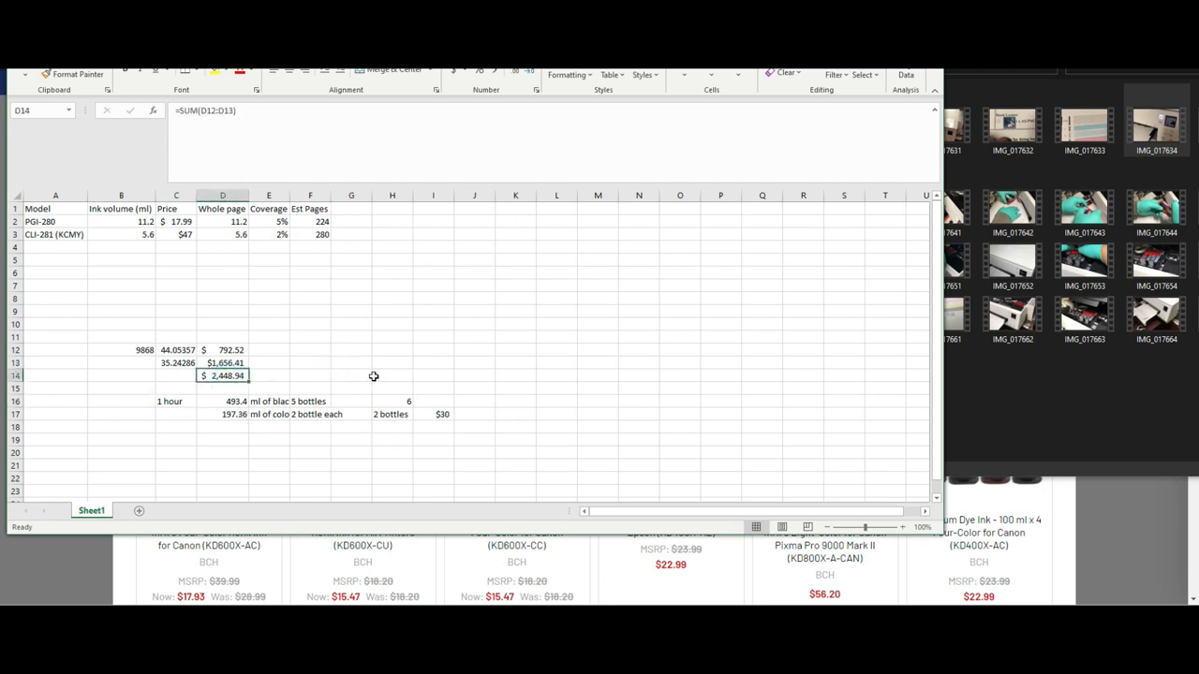
mouse_move(424, 412)
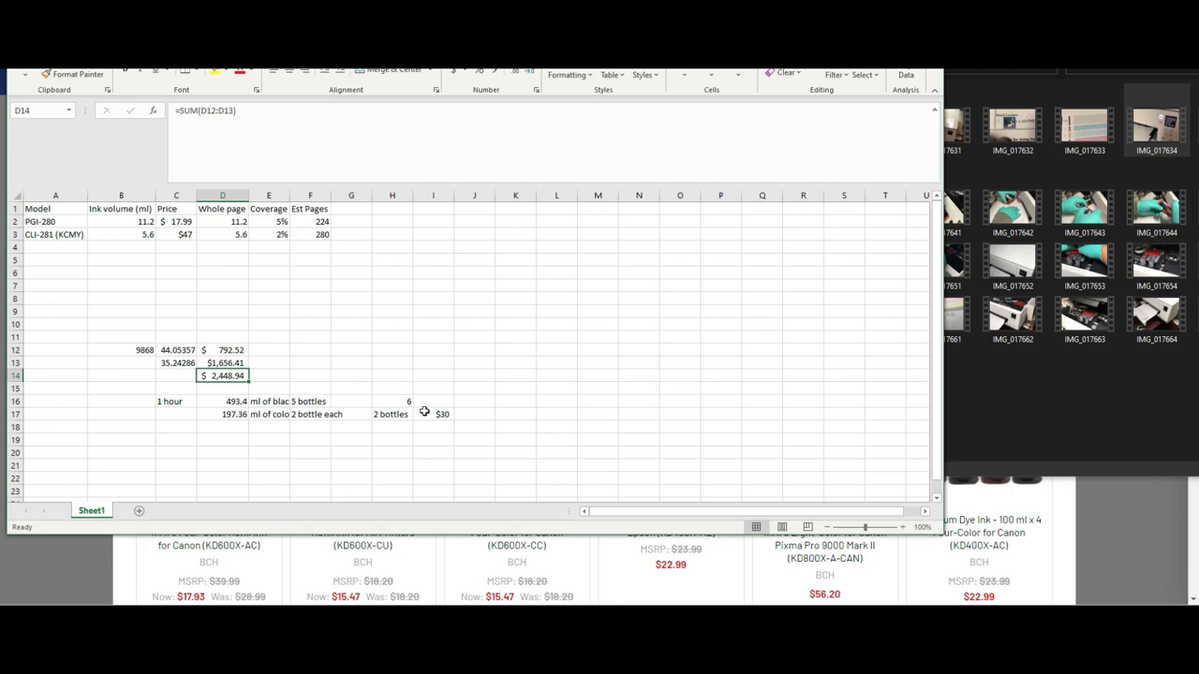
left_click(433, 414)
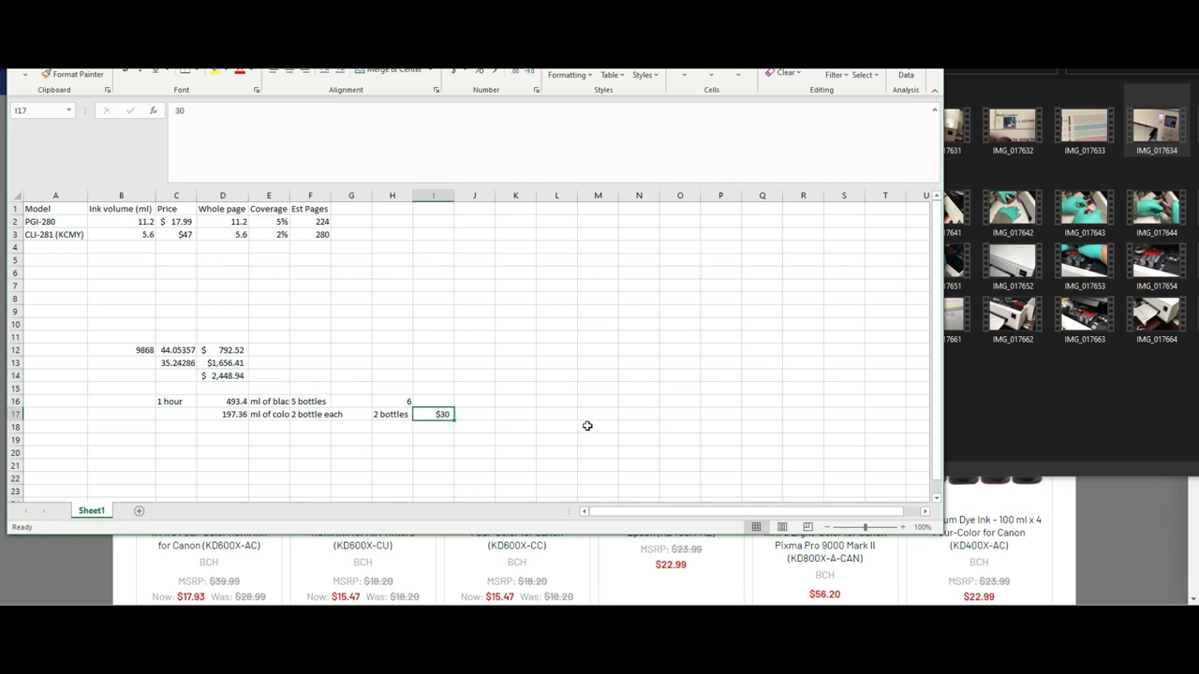